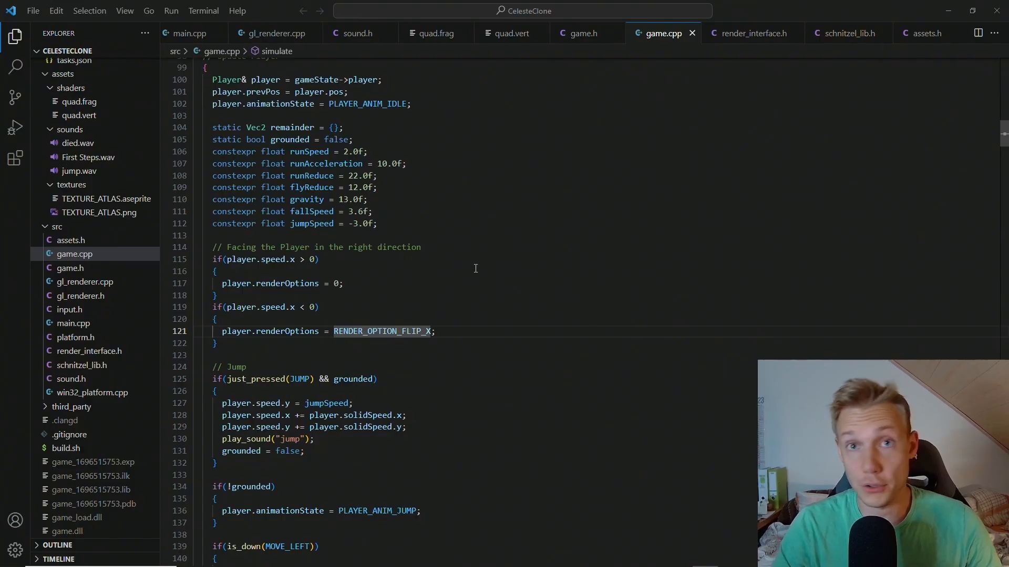
Step: Add a new file named shader_header.h to the CelesteClone src folder from the Explorer
{"action": "right_click", "coordinate": [57, 227]}
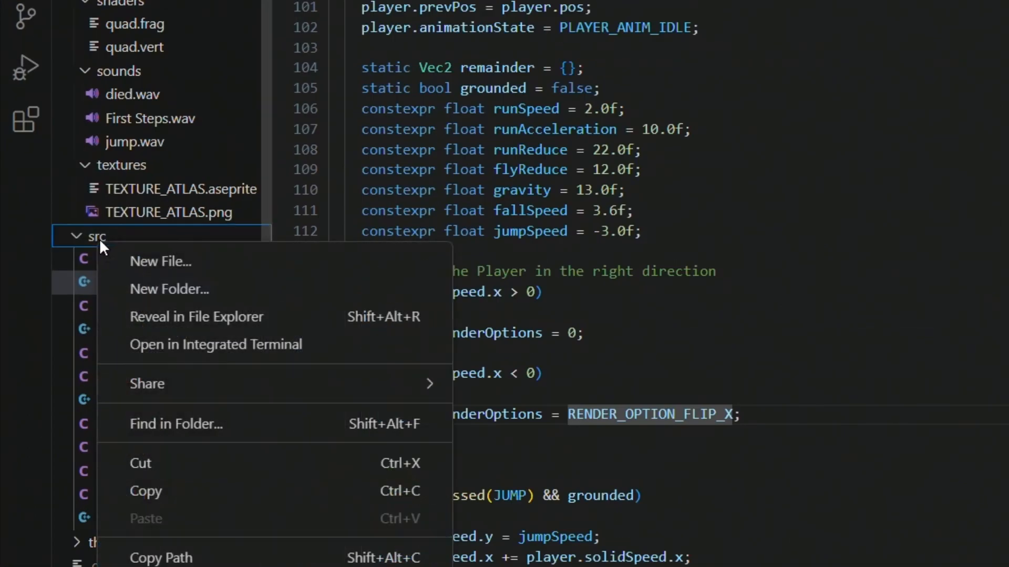
{"action": "left_click", "coordinate": [161, 261]}
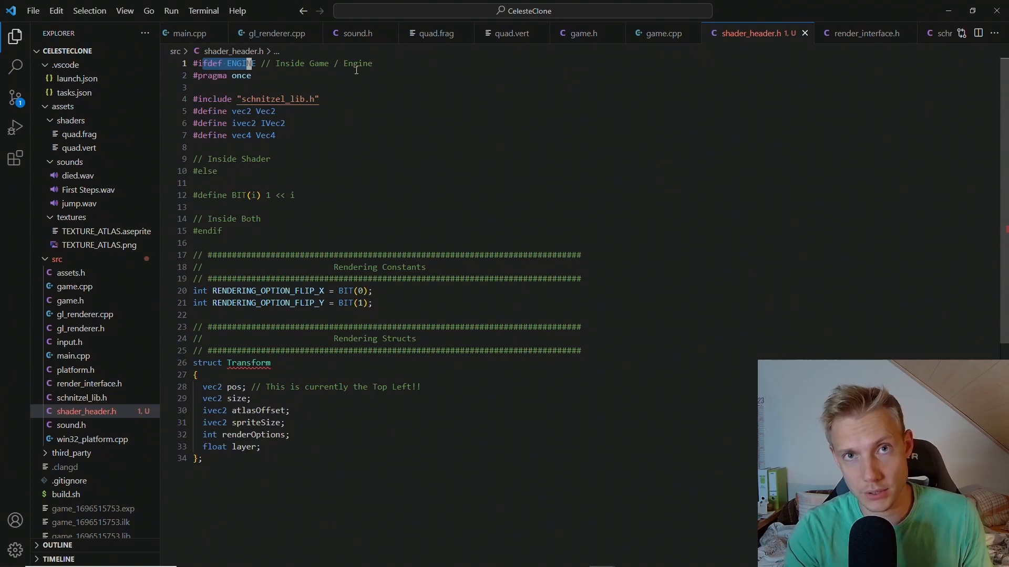
{"action": "mouse_move", "coordinate": [435, 33]}
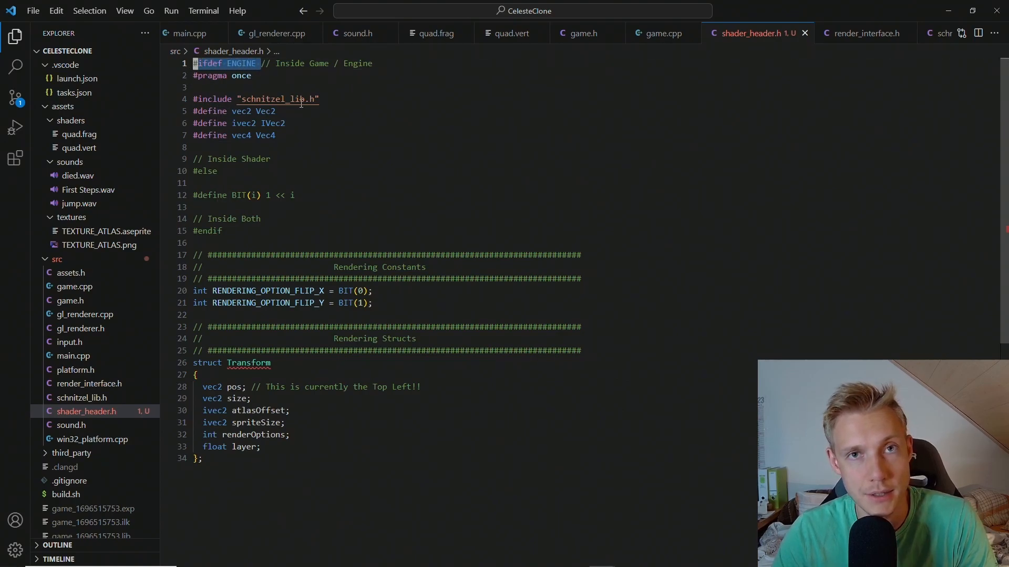
{"action": "mouse_move", "coordinate": [336, 89]}
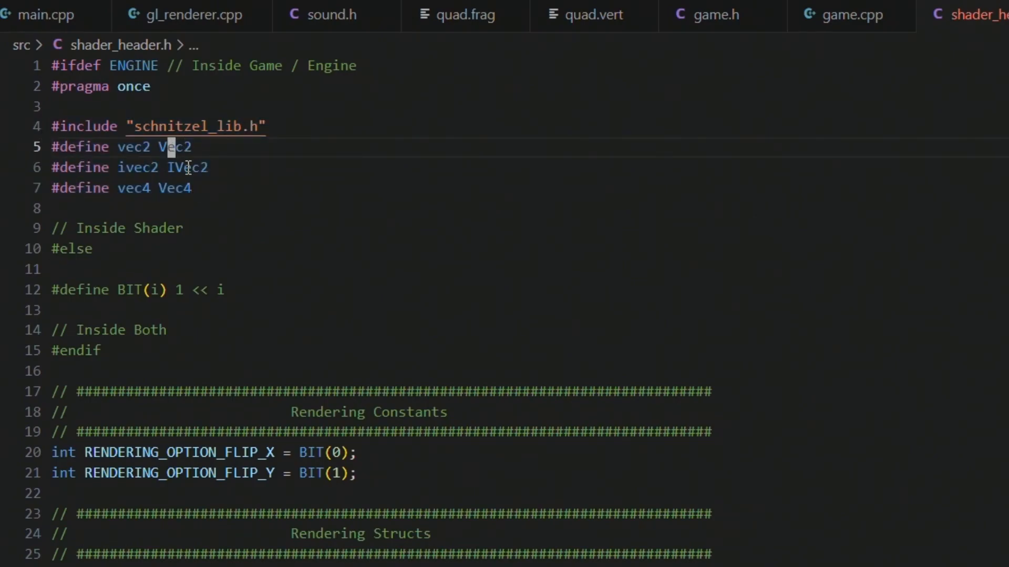
{"action": "left_click", "coordinate": [171, 188]}
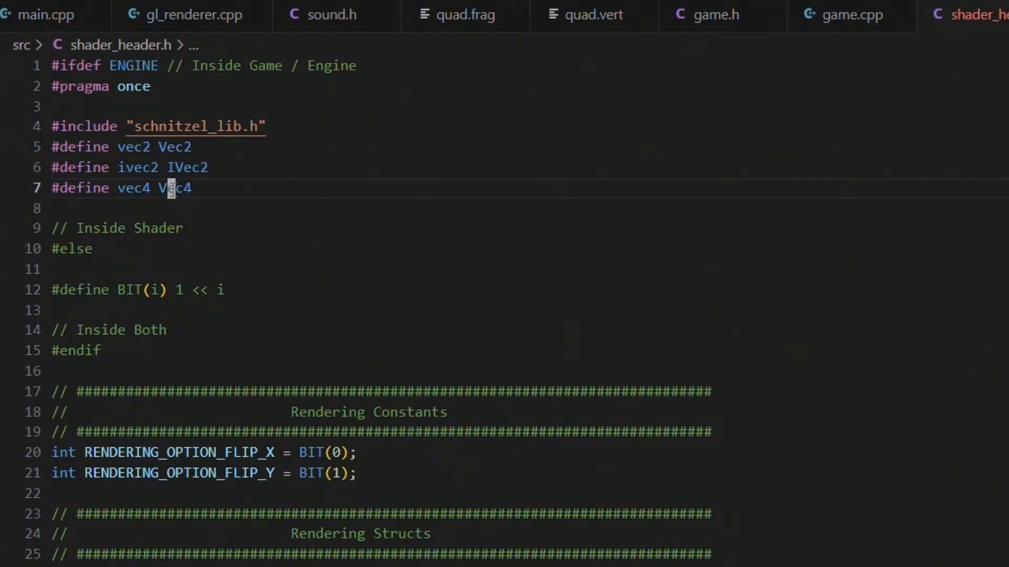
{"action": "mouse_move", "coordinate": [137, 167]}
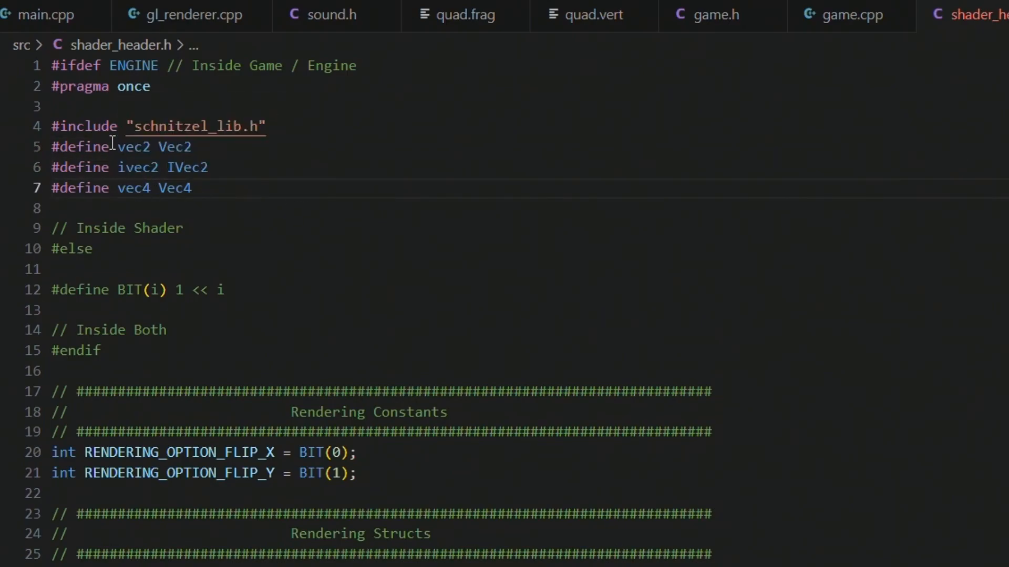
{"action": "left_click", "coordinate": [129, 188]}
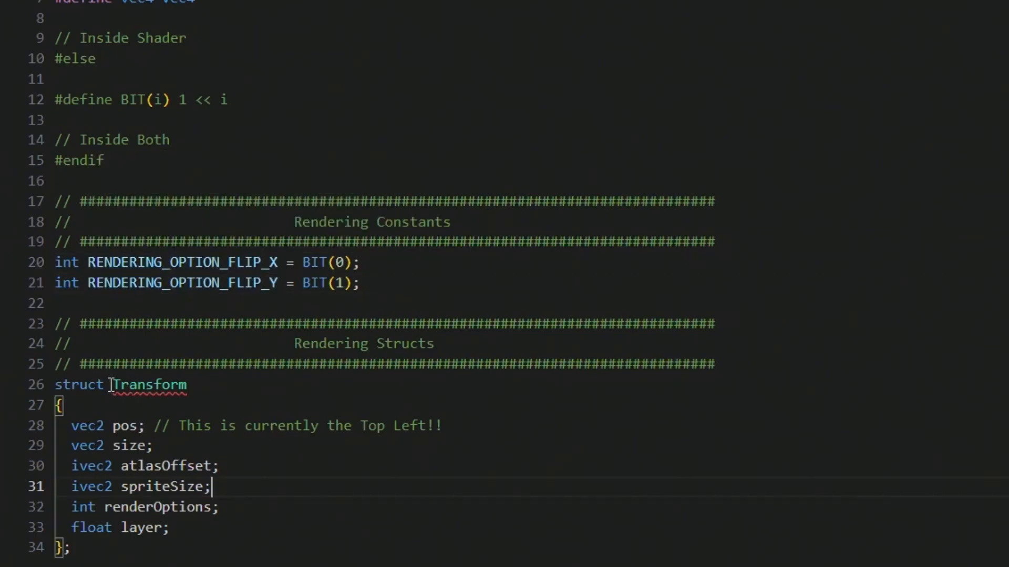
{"action": "double_click", "coordinate": [149, 384]}
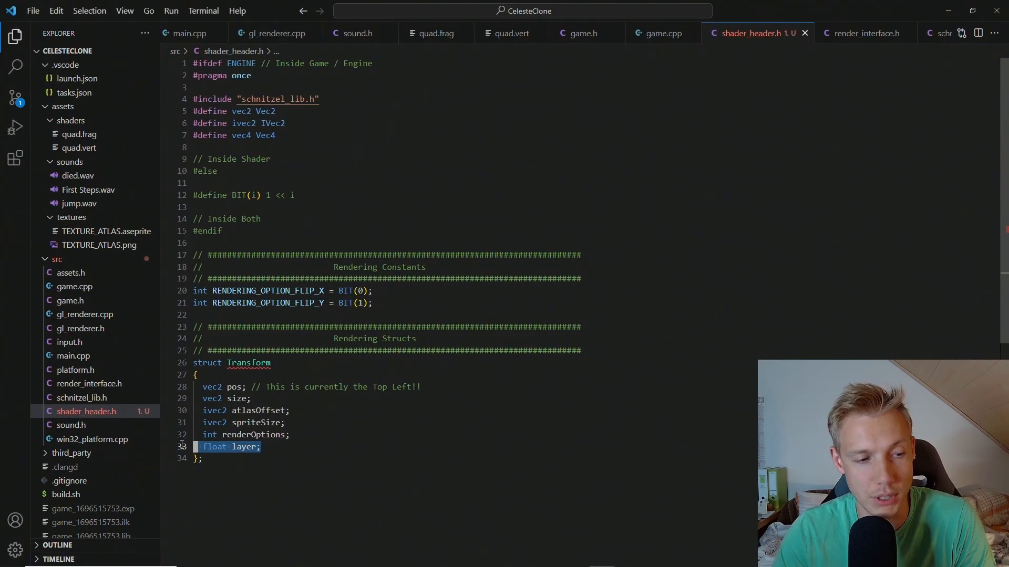
{"action": "left_click", "coordinate": [865, 32]}
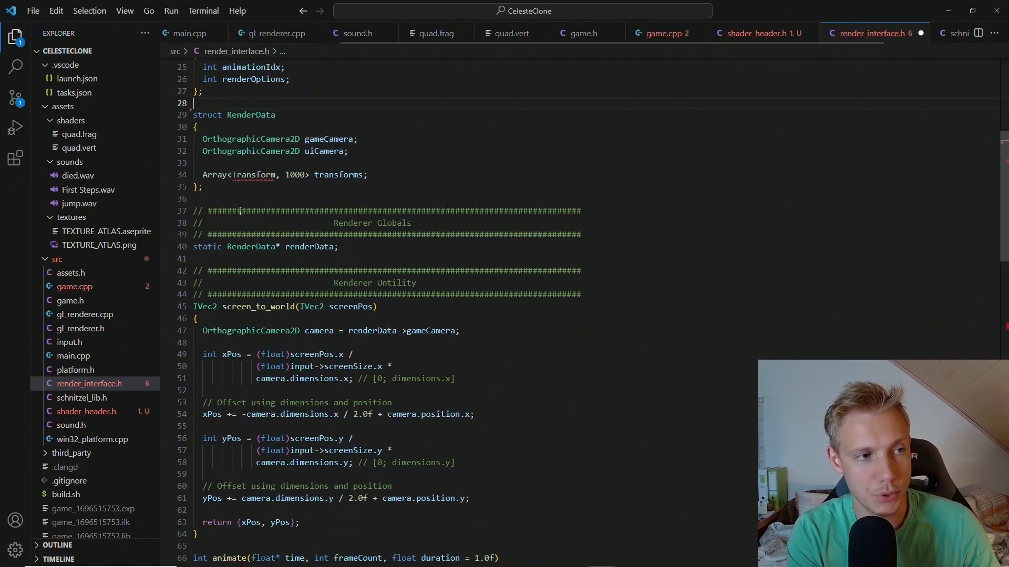
Step: Add #include "shader_header.h" after the assets.h include in render_interface.h and save
{"action": "scroll", "scroll_direction": "up", "scroll_amount": 3}
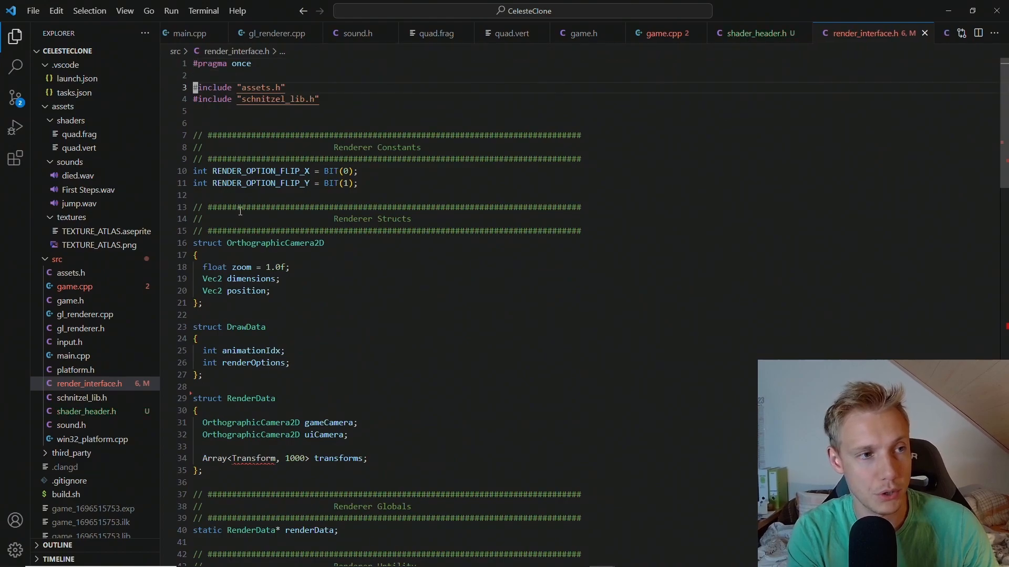
{"action": "type", "text": "#include \"shader_header.h\""}
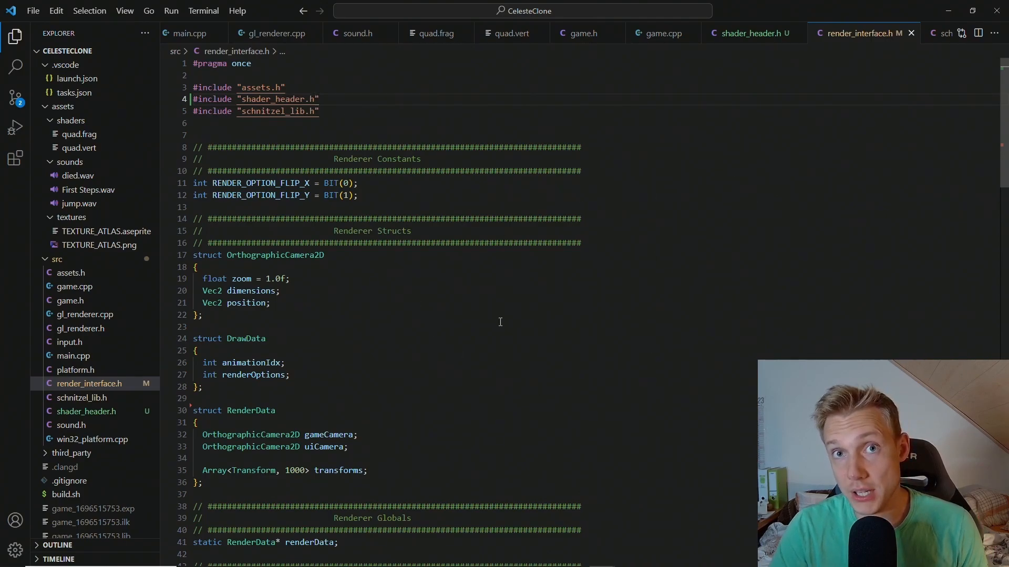
{"action": "mouse_move", "coordinate": [789, 53]}
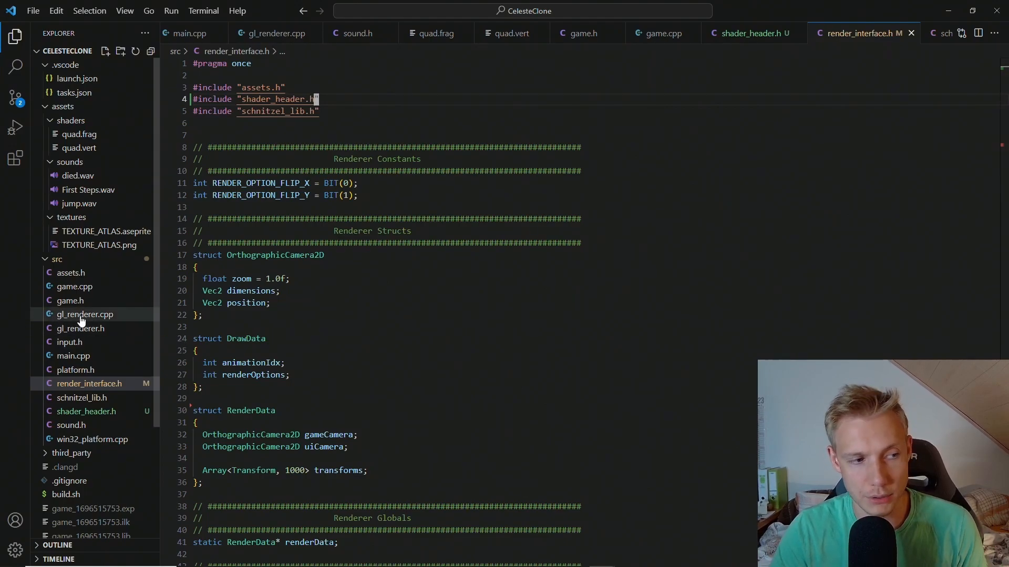
Step: In gl_renderer.cpp, read src/shader_header.h with an assert and rename vertShader to shaderSource
{"action": "left_click", "coordinate": [85, 315]}
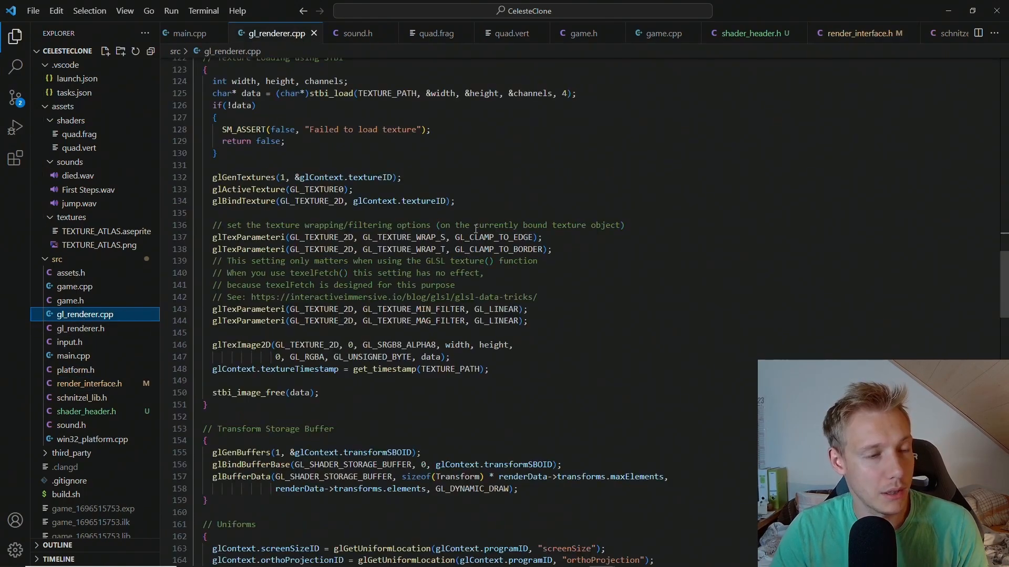
{"action": "scroll", "scroll_direction": "up", "scroll_amount": 3}
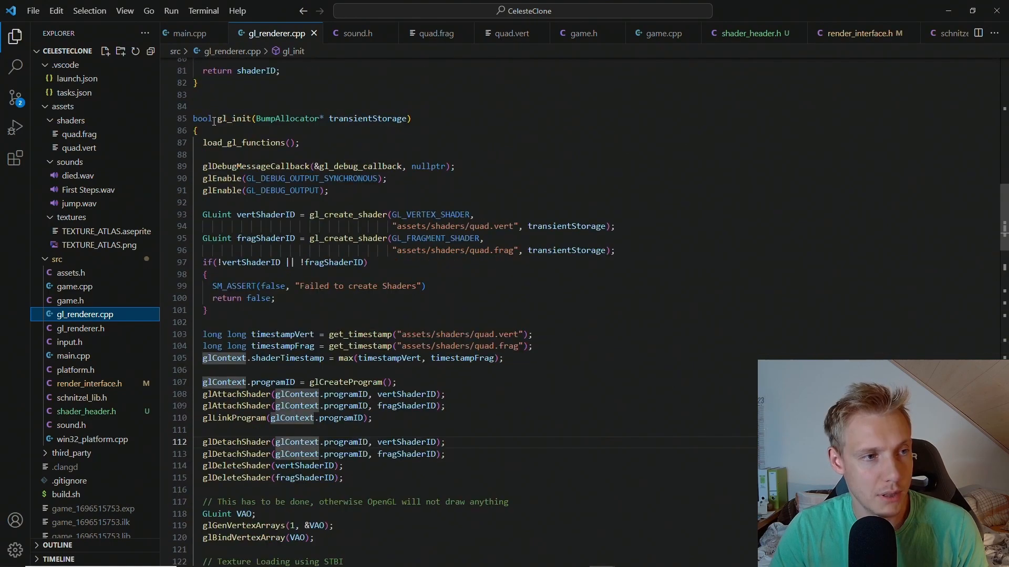
{"action": "scroll", "scroll_direction": "down", "scroll_amount": 3}
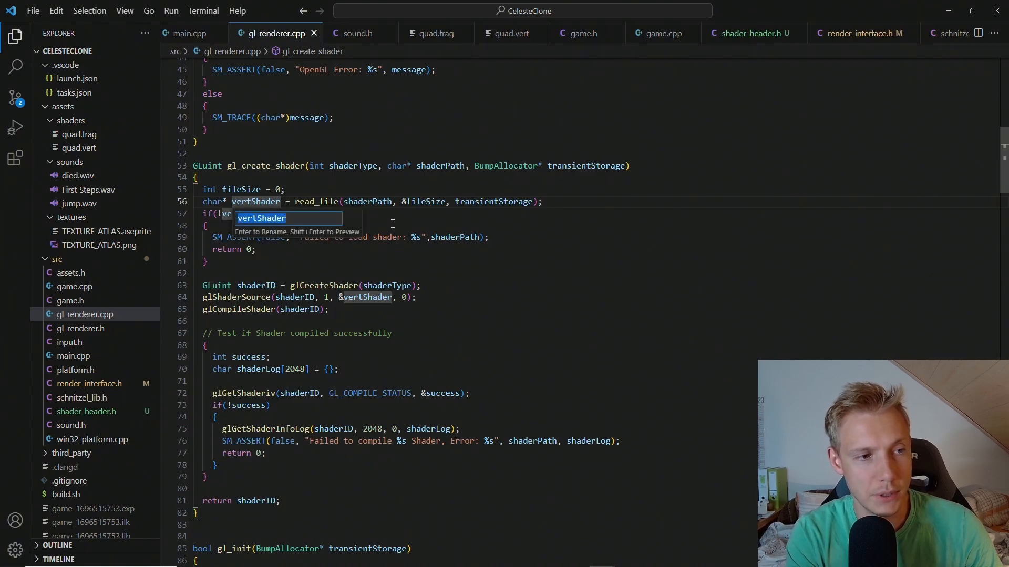
{"action": "type", "text": "shader"}
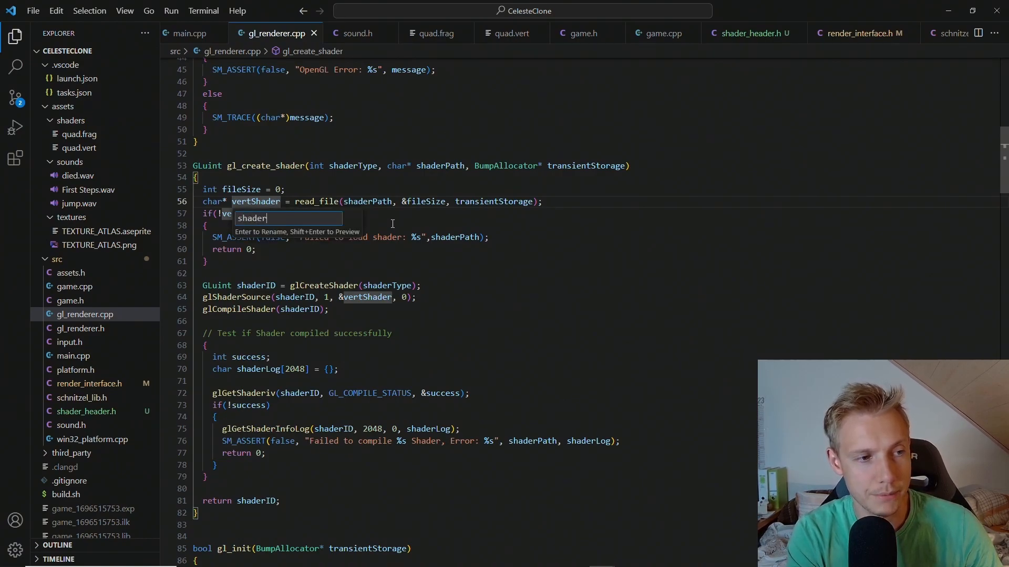
{"action": "key", "text": "Return"}
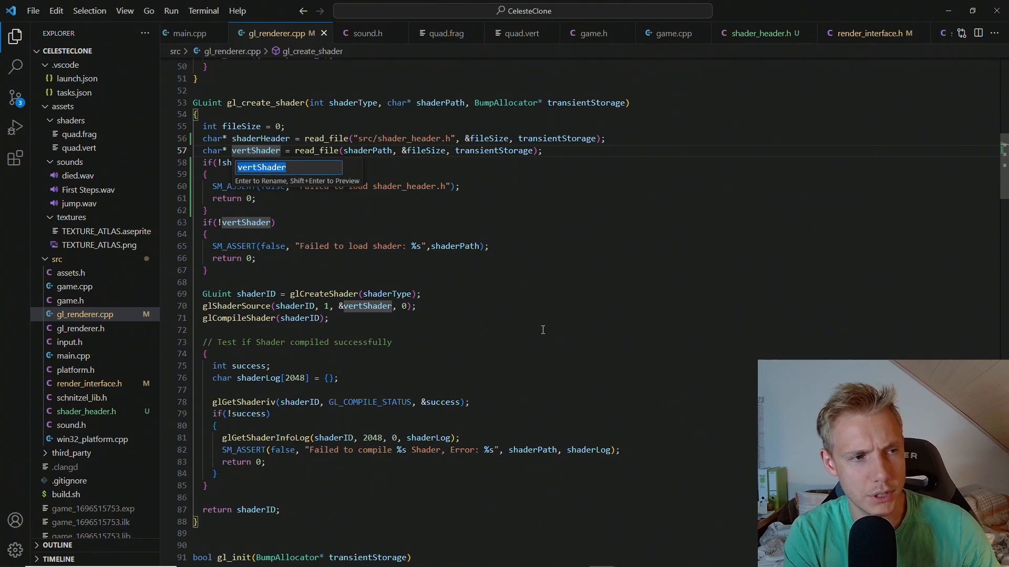
{"action": "type", "text": "shaderSource"}
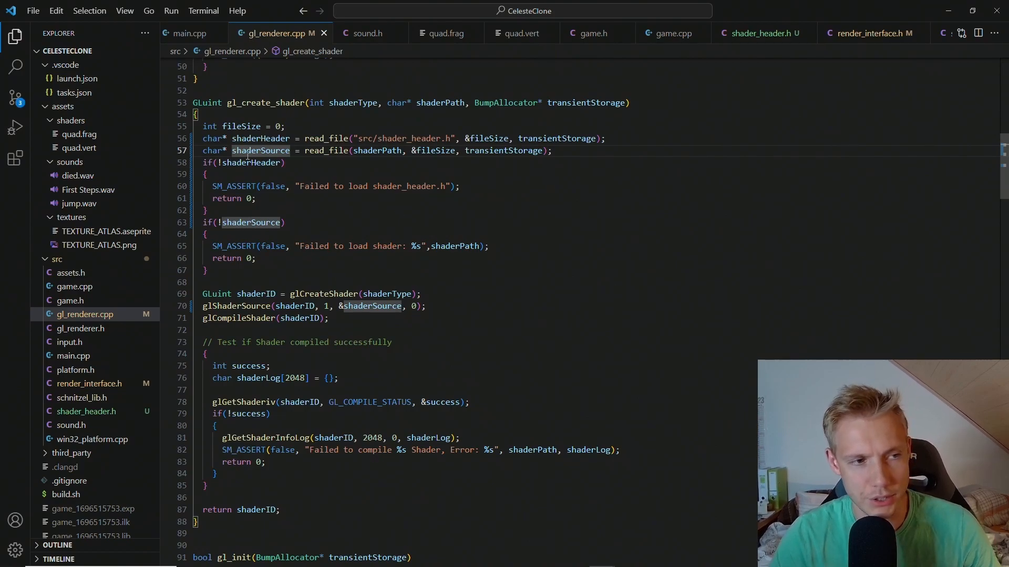
{"action": "left_click", "coordinate": [247, 281]}
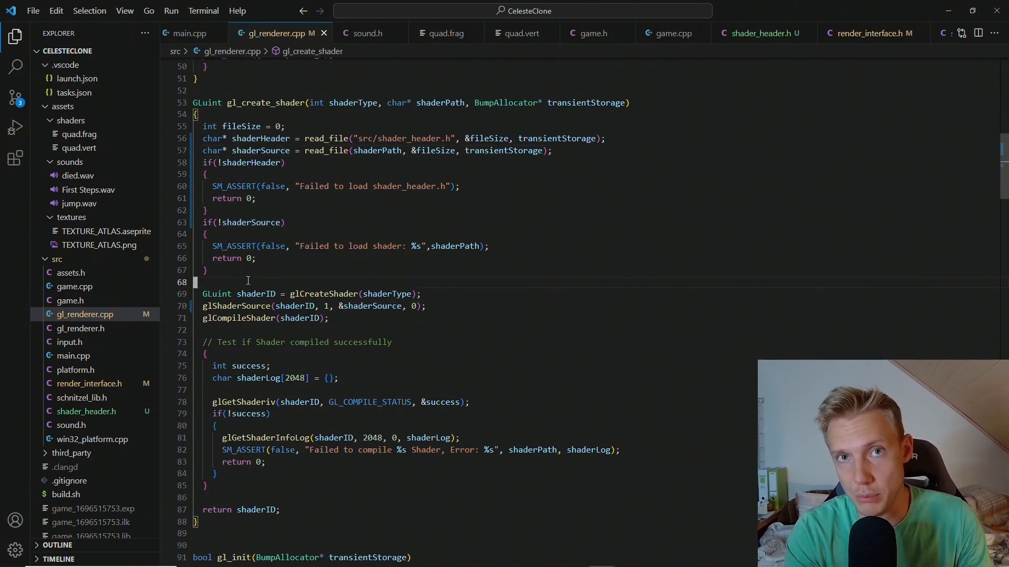
Step: Declare shaderSources[] with "#version 430 core", shaderHeader, shaderSource and pass it via ArraySize to glShaderSource
{"action": "type", "text": "char* shaderSources[] ="}
{"action": "type", "text": "\"#version 430 core\\r\\n\","}
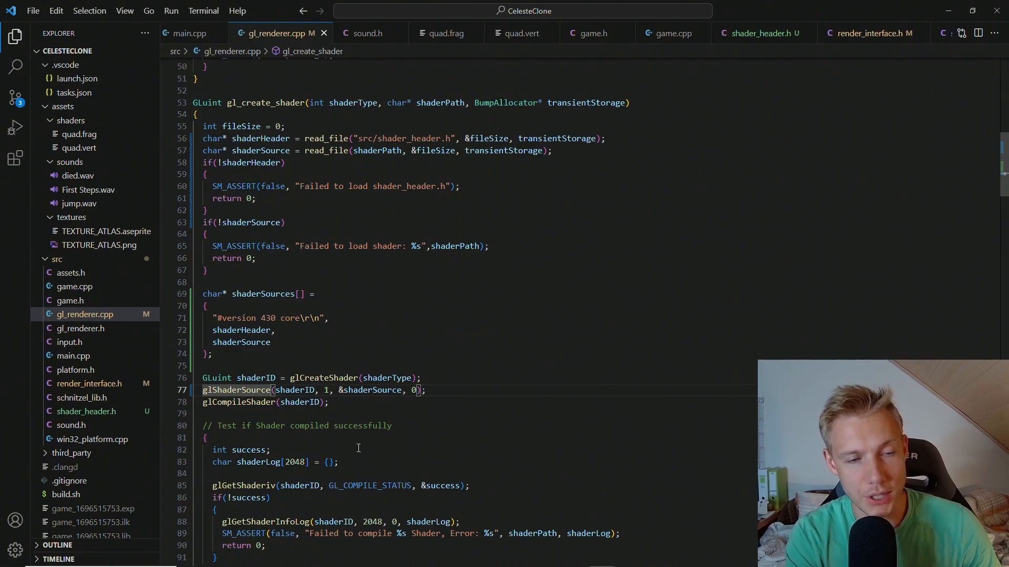
{"action": "type", "text": "ArraySize("}
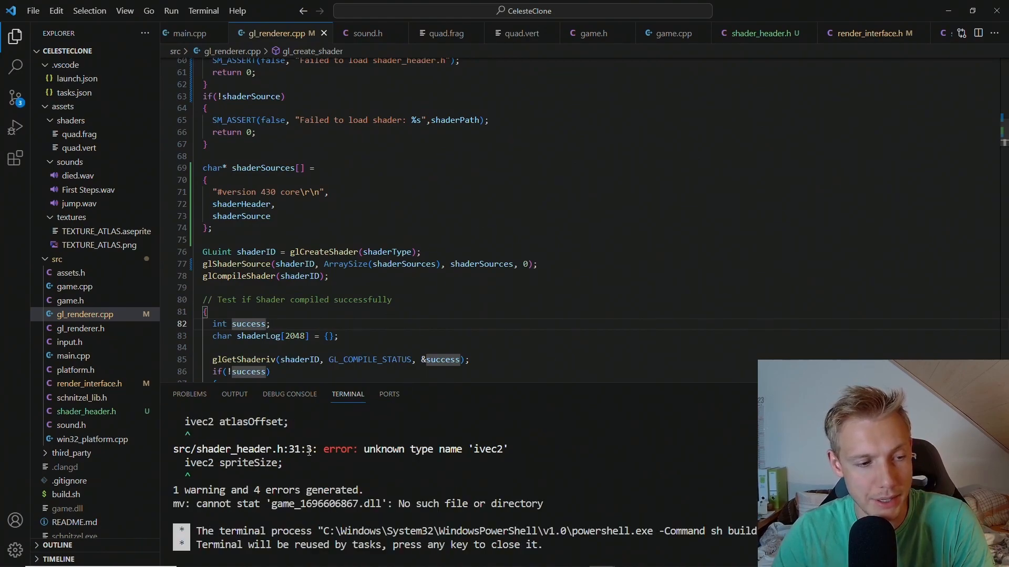
Step: Copy the ENGINE macro from shader_header.h and add defines="-DENGINE" to build.sh
{"action": "scroll", "scroll_direction": "up", "scroll_amount": 3}
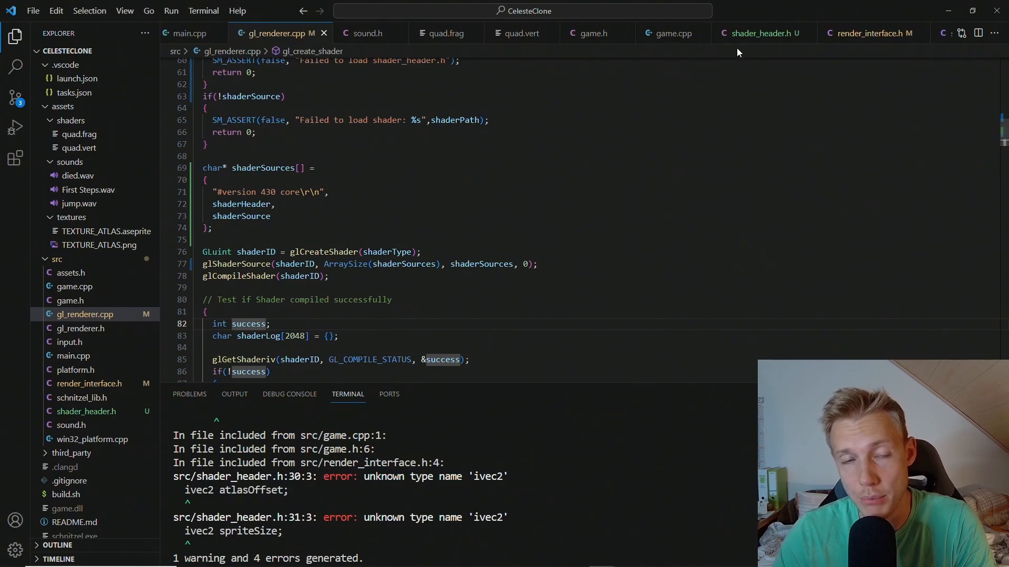
{"action": "left_click", "coordinate": [762, 33]}
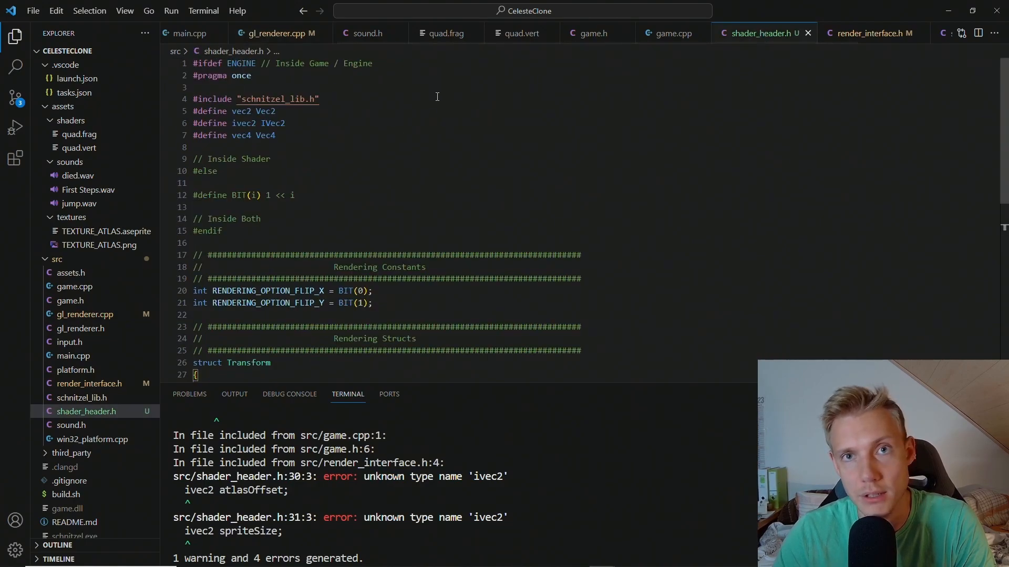
{"action": "double_click", "coordinate": [240, 63]}
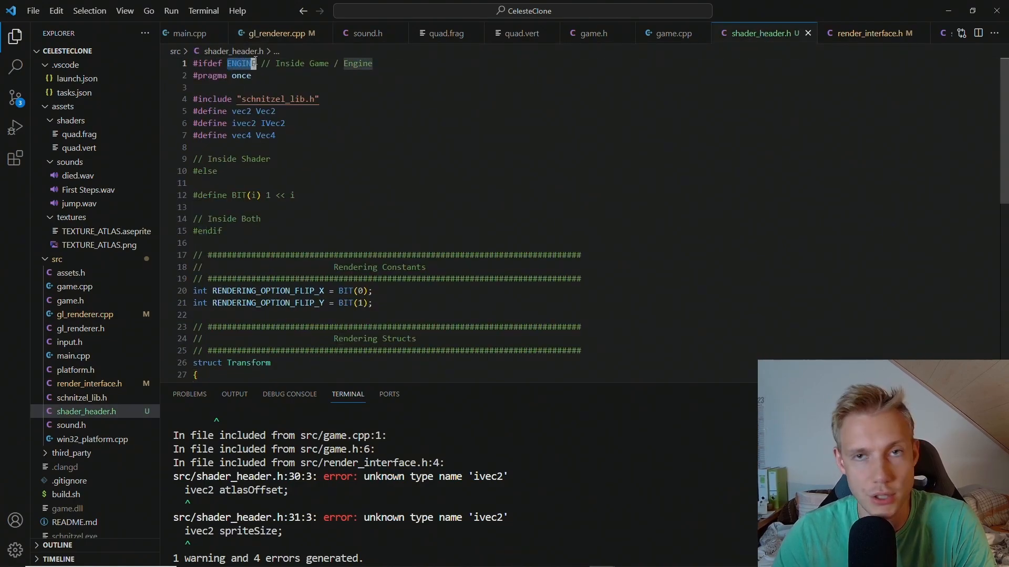
{"action": "mouse_move", "coordinate": [128, 118]}
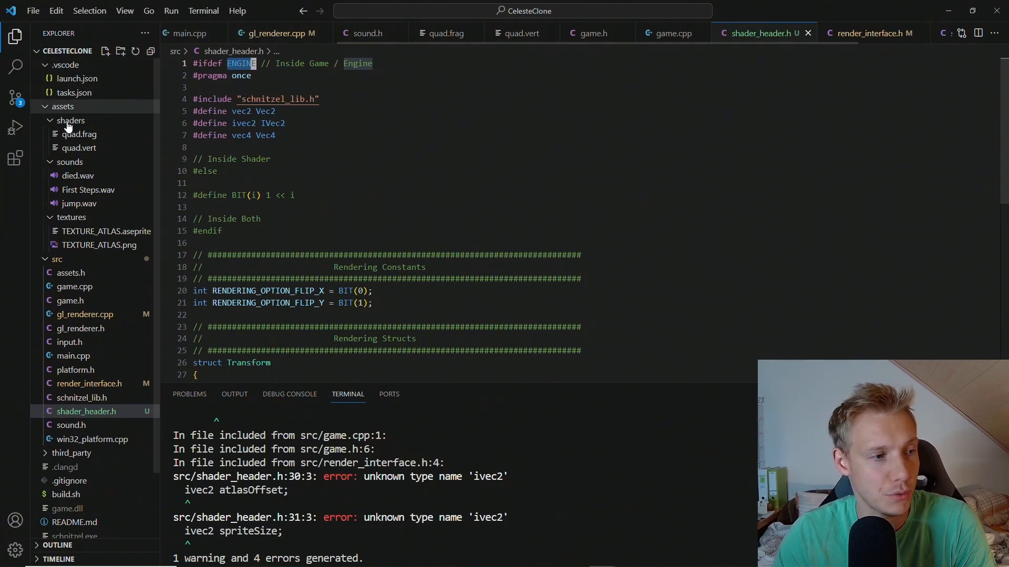
{"action": "scroll", "scroll_direction": "down", "scroll_amount": 3}
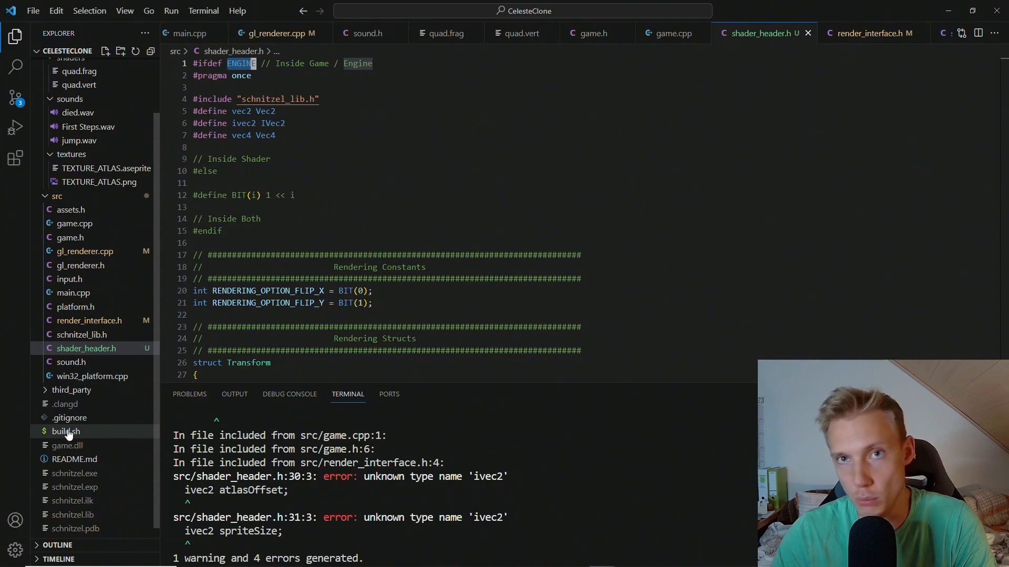
{"action": "left_click", "coordinate": [64, 431]}
{"action": "type", "text": "defines=\"-DENGINE\""}
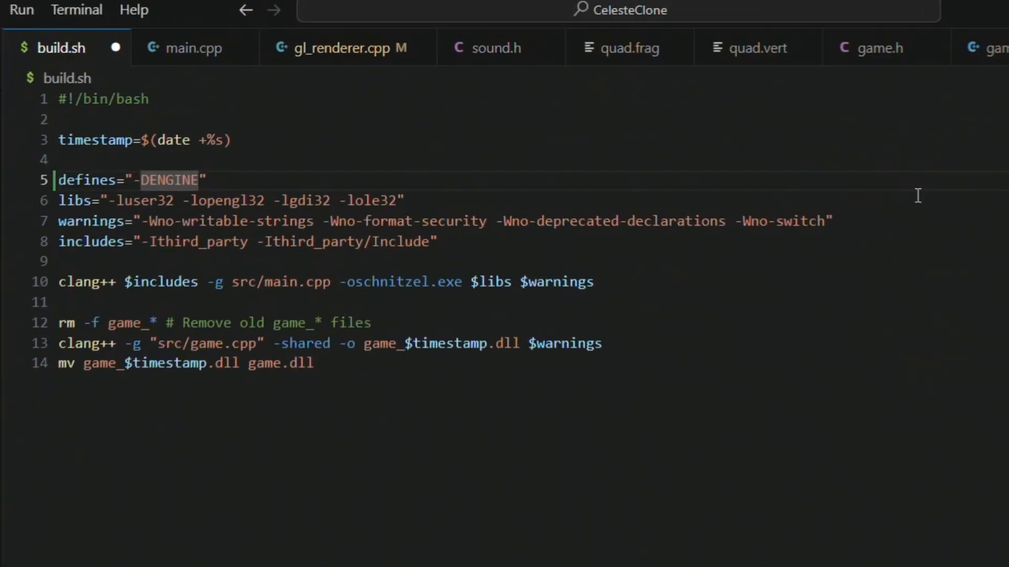
Step: Append $defines to both clang++ lines in build.sh, then build and run the game
{"action": "left_click", "coordinate": [201, 282]}
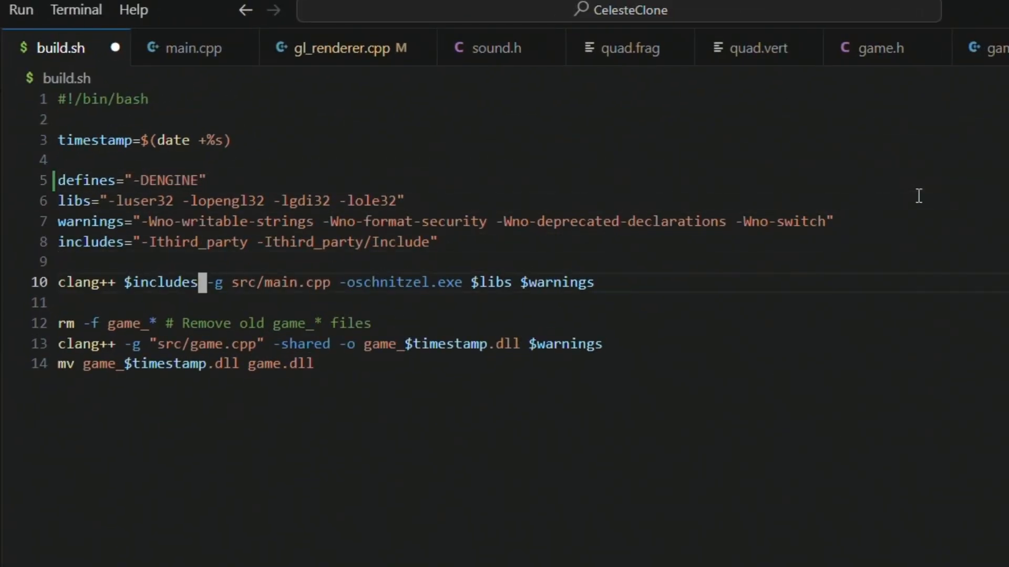
{"action": "type", "text": "$defines"}
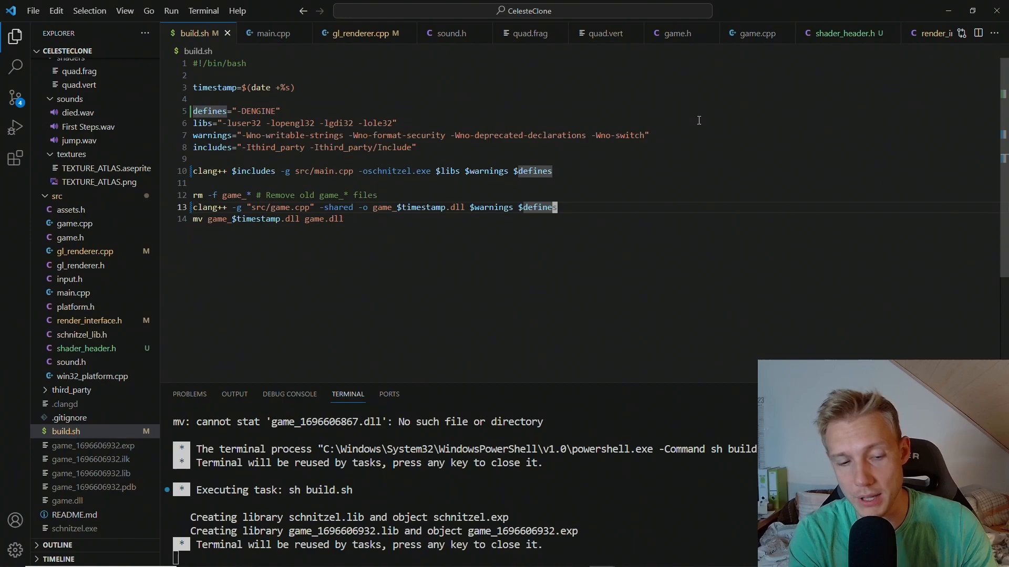
{"action": "left_click", "coordinate": [14, 126]}
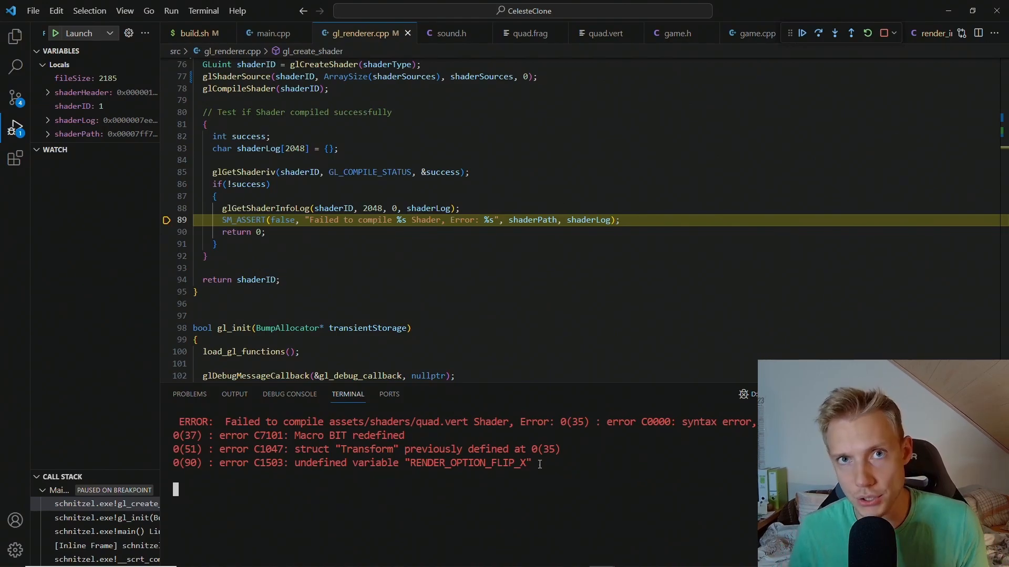
{"action": "mouse_move", "coordinate": [604, 32]}
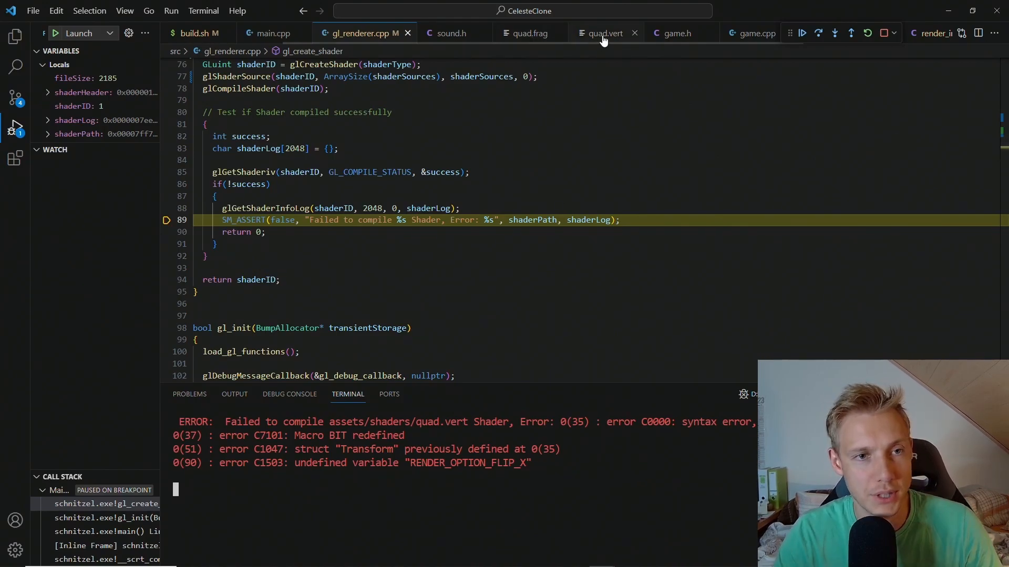
Step: Delete the duplicated version line, BIT macro and flip constants from quad.vert
{"action": "left_click", "coordinate": [603, 32]}
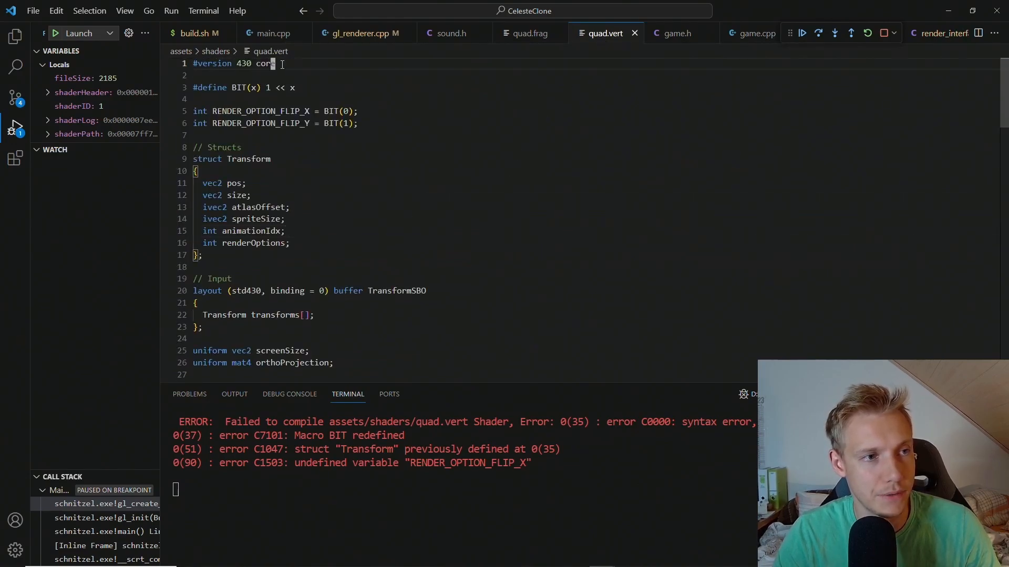
{"action": "left_click", "coordinate": [360, 33]}
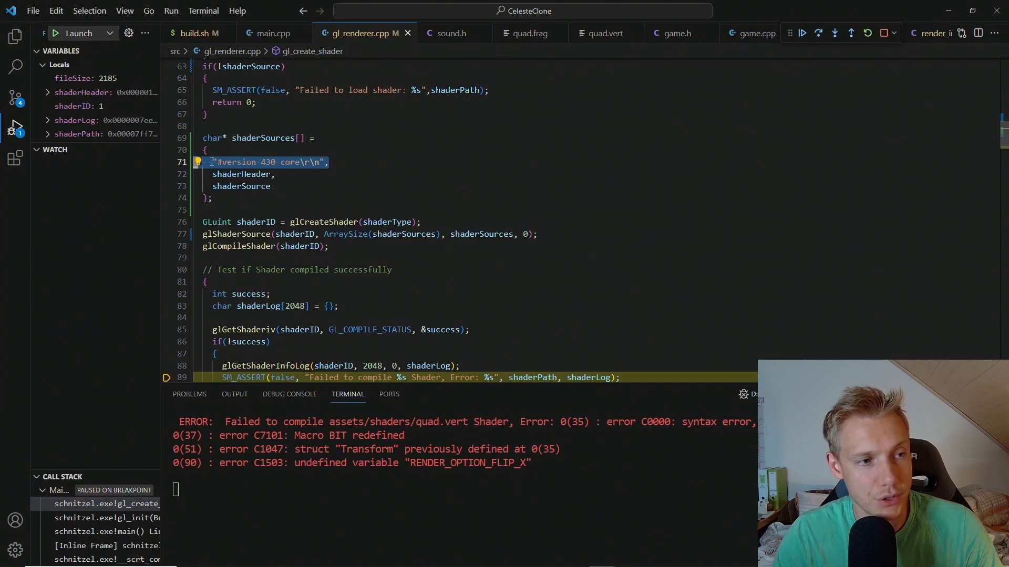
{"action": "left_click", "coordinate": [604, 33]}
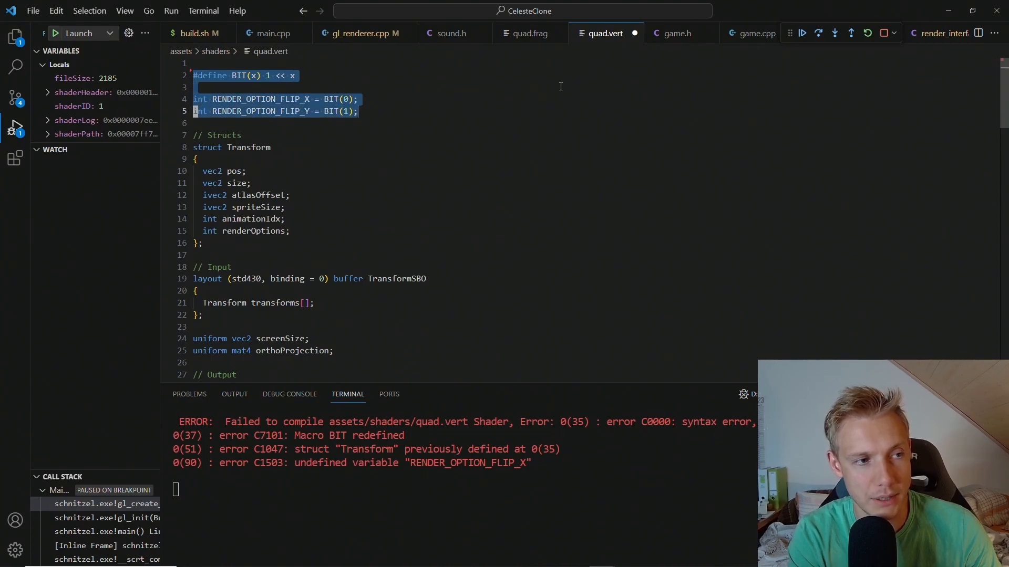
{"action": "key", "text": "Delete"}
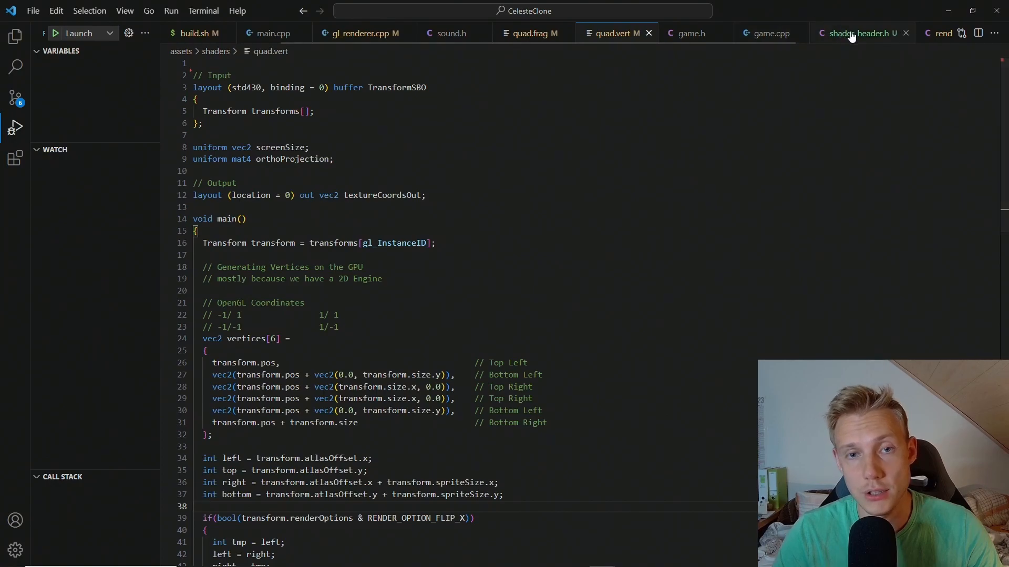
Step: Rename quad.vert's flip constants to RENDERING_OPTION_FLIP_X/Y to match the shared header
{"action": "left_click", "coordinate": [859, 33]}
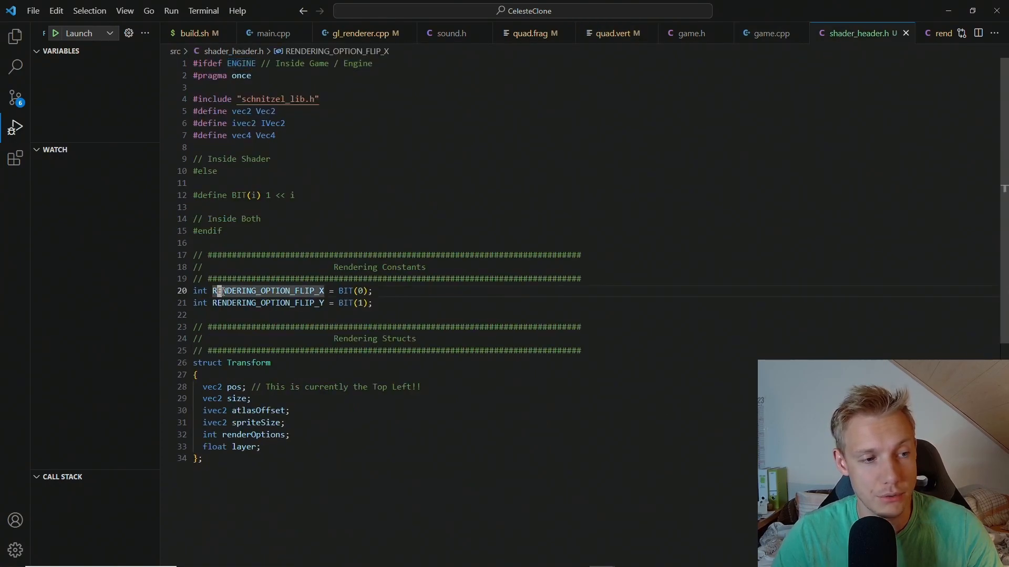
{"action": "left_click", "coordinate": [614, 33]}
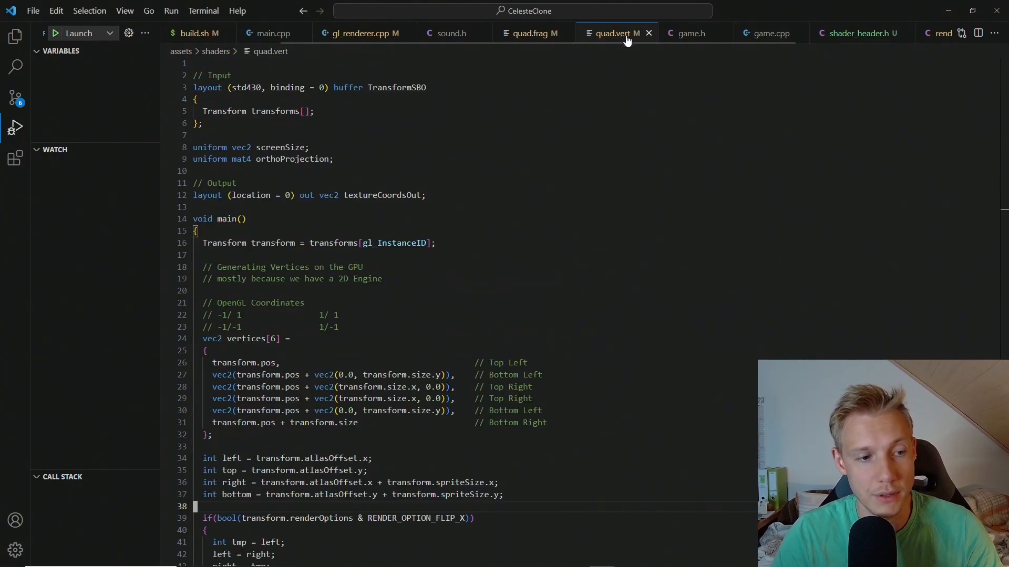
{"action": "scroll", "scroll_direction": "down", "scroll_amount": 3}
{"action": "type", "text": "ING"}
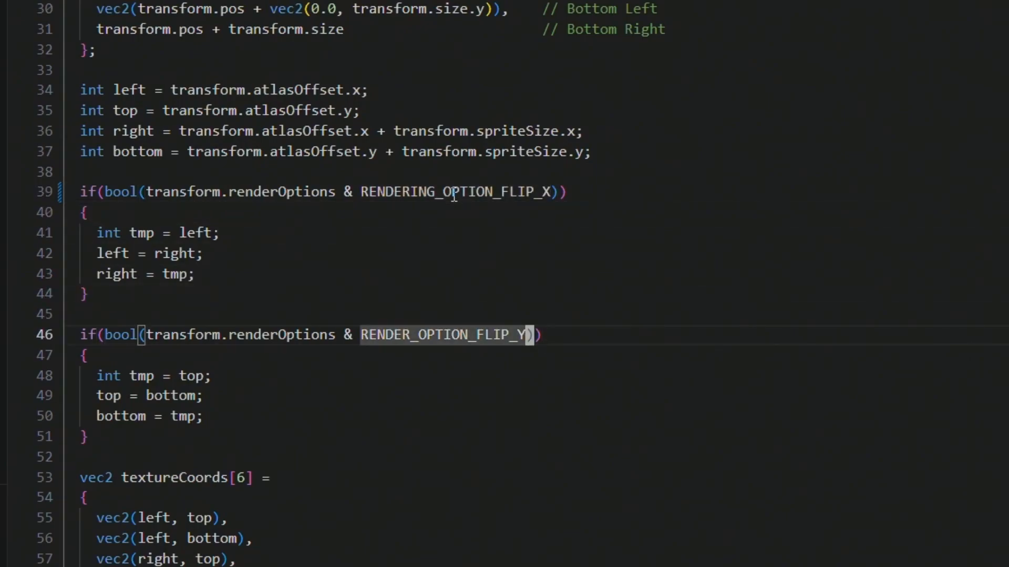
{"action": "type", "text": "RENDERING_OPTION_FLIP_X"}
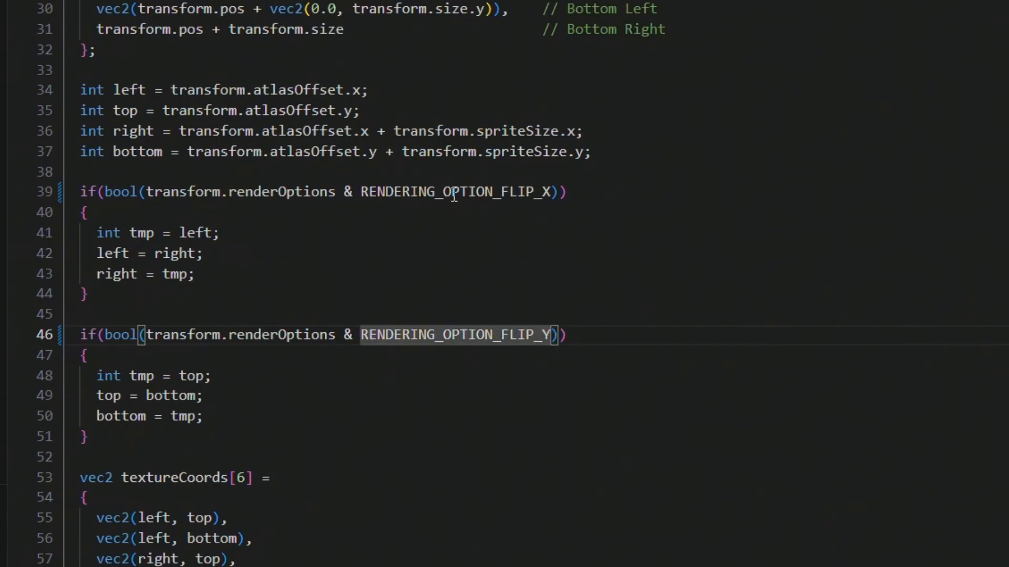
{"action": "mouse_move", "coordinate": [610, 333]}
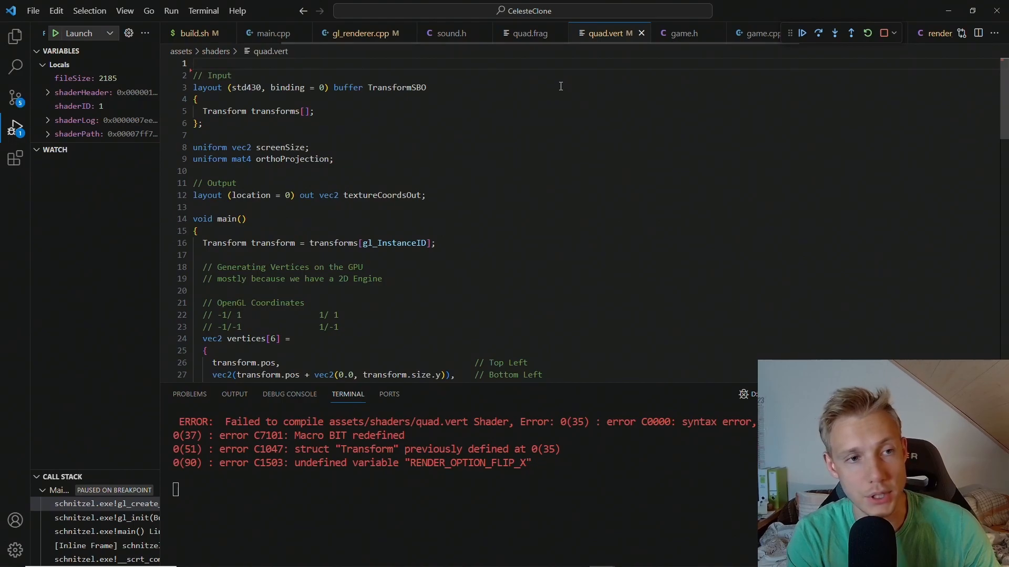
Step: Switch to quad.frag and relaunch the game with the fixed shaders
{"action": "left_click", "coordinate": [525, 10]}
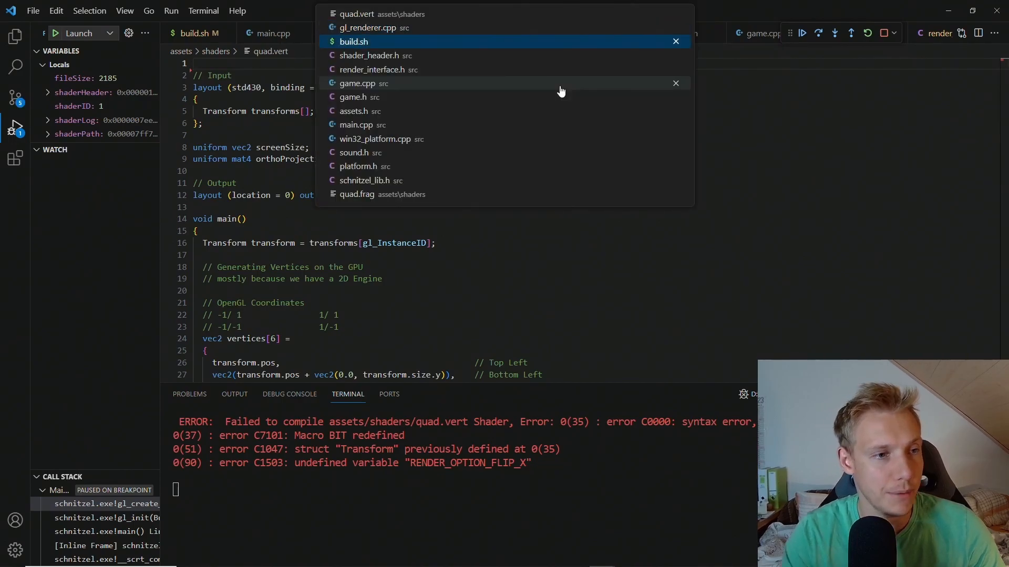
{"action": "left_click", "coordinate": [357, 194]}
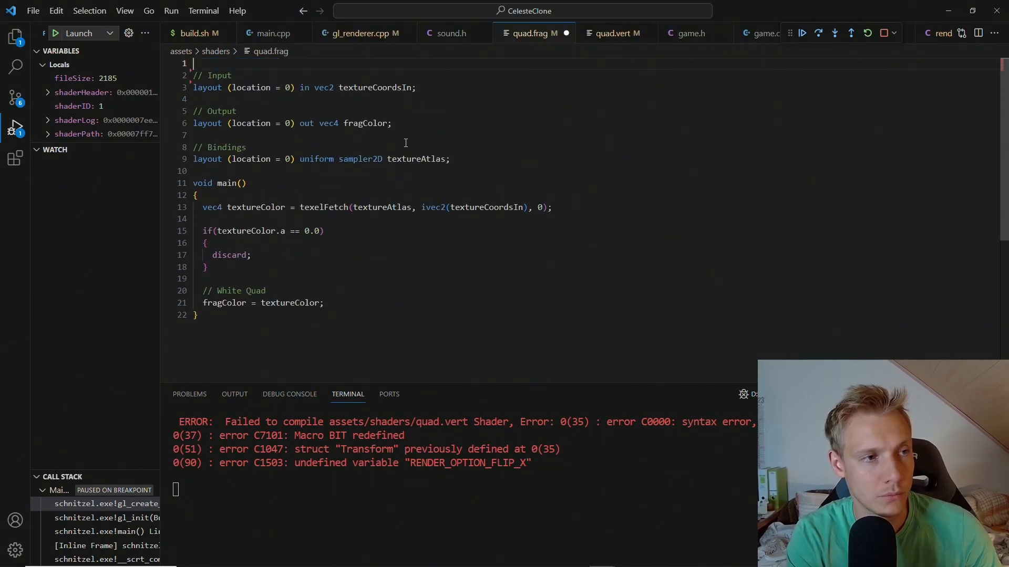
{"action": "left_click", "coordinate": [802, 33]}
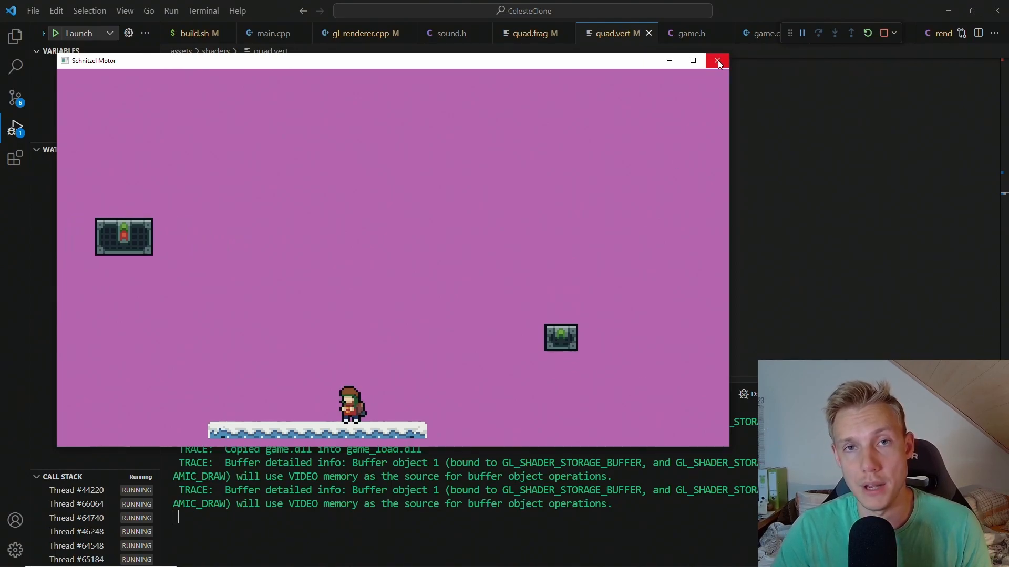
{"action": "mouse_move", "coordinate": [718, 60]}
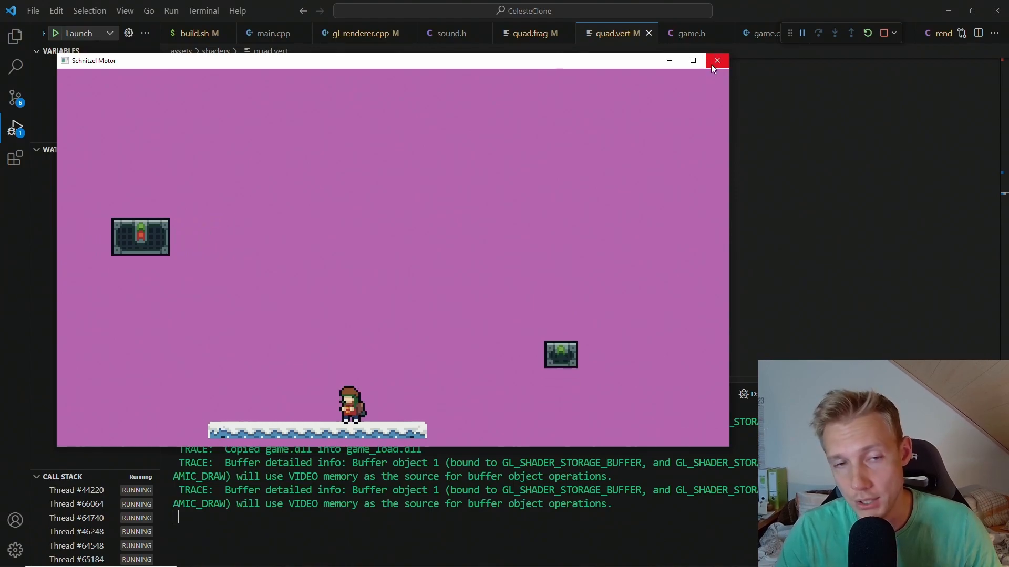
Step: Close the Schnitzel Motor window after it renders the character, platform and chests
{"action": "left_click", "coordinate": [717, 60]}
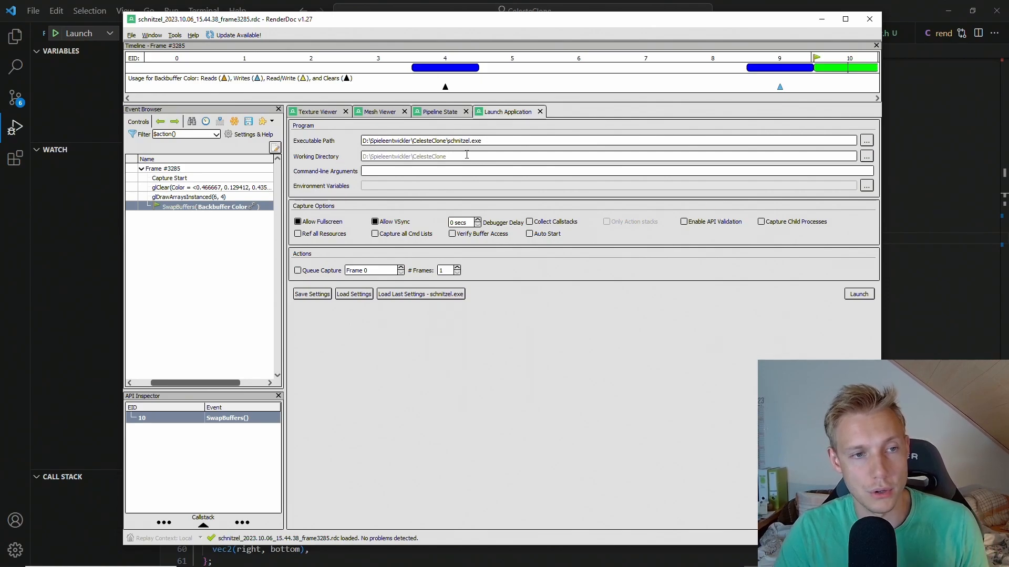
{"action": "mouse_move", "coordinate": [572, 350]}
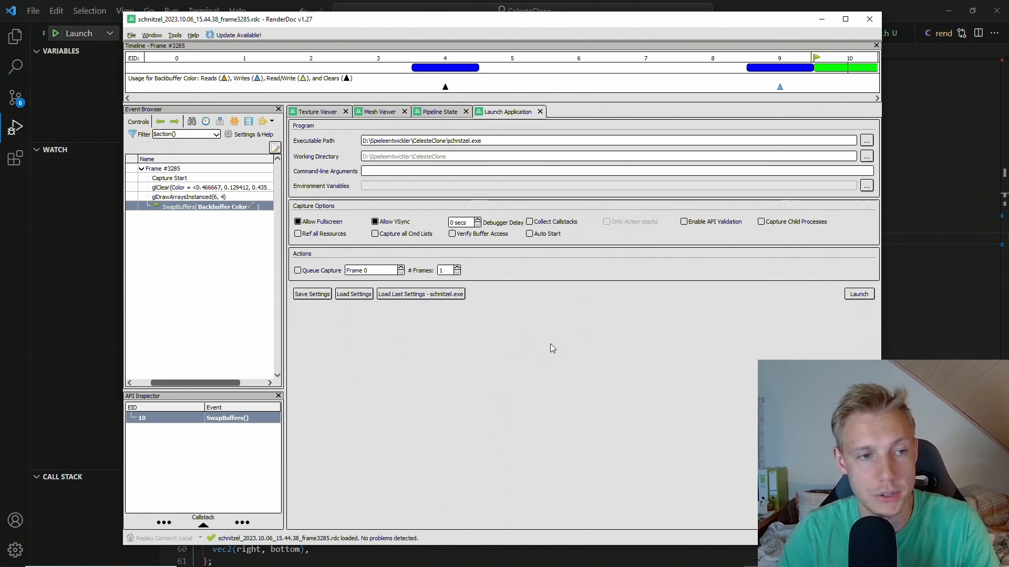
Step: In RenderDoc, launch schnitzel.exe, open a frame capture and view its 'No vertex shader bound' error
{"action": "left_click", "coordinate": [472, 140]}
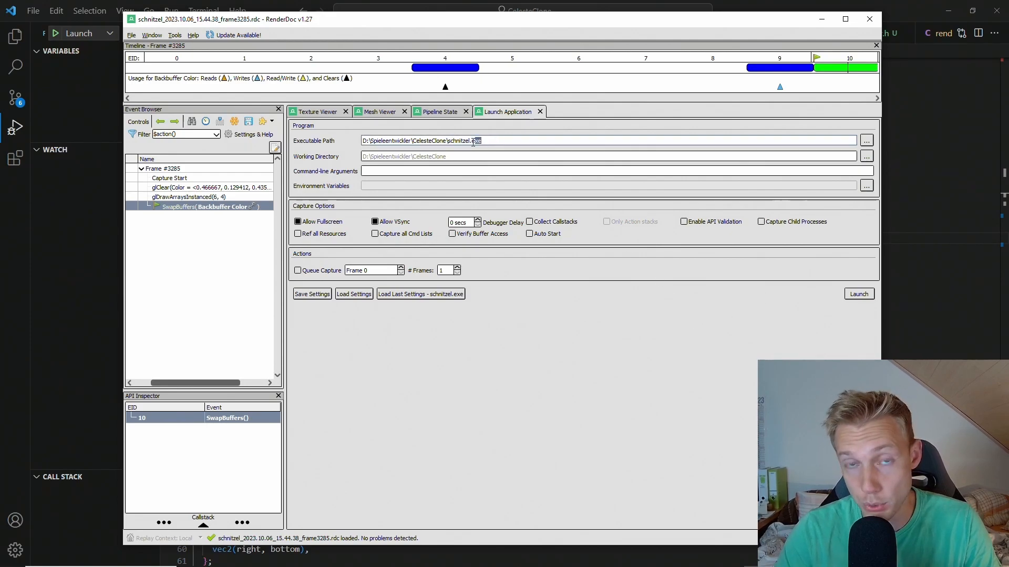
{"action": "triple_click", "coordinate": [421, 140]}
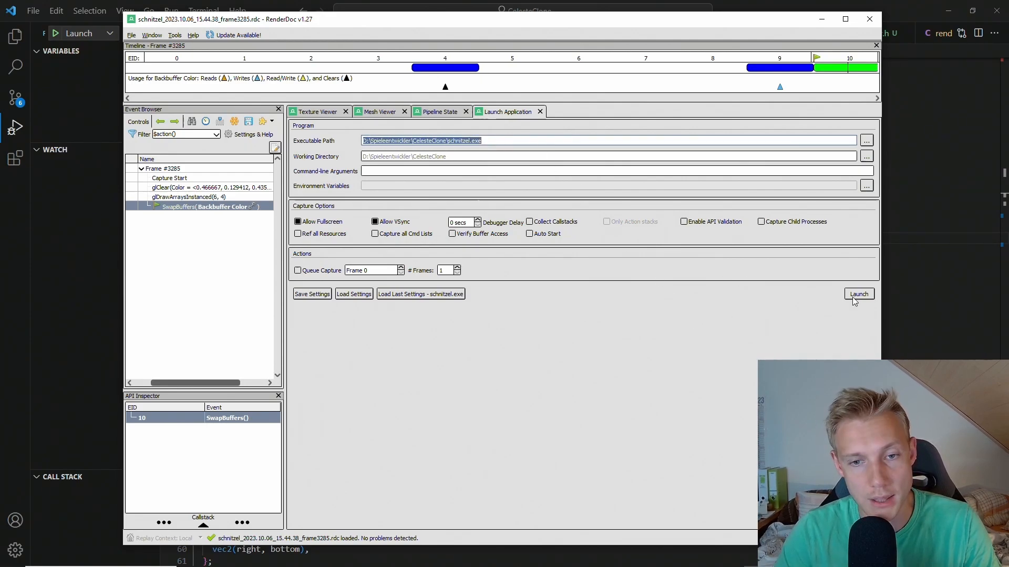
{"action": "left_click", "coordinate": [858, 294]}
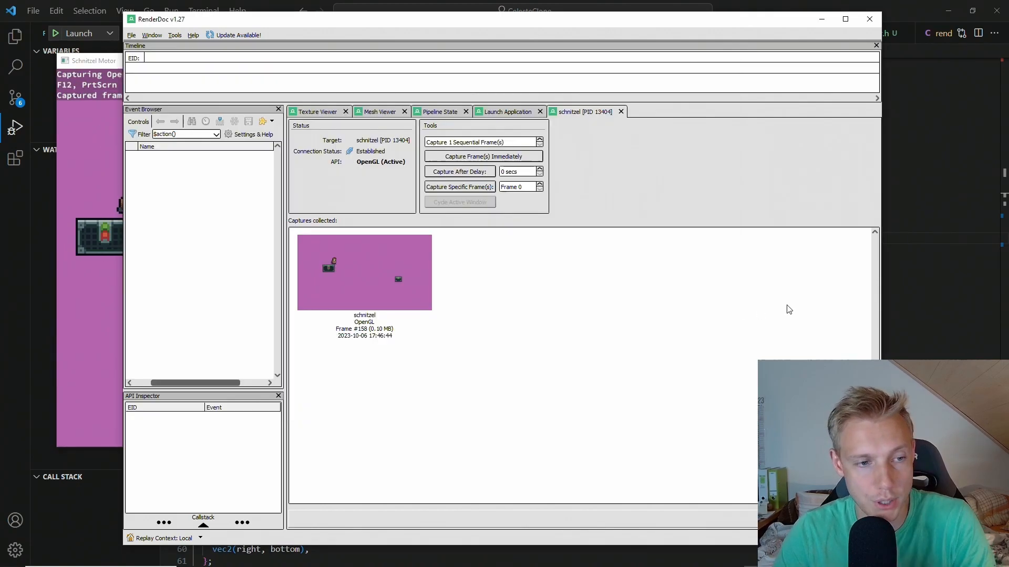
{"action": "double_click", "coordinate": [364, 273]}
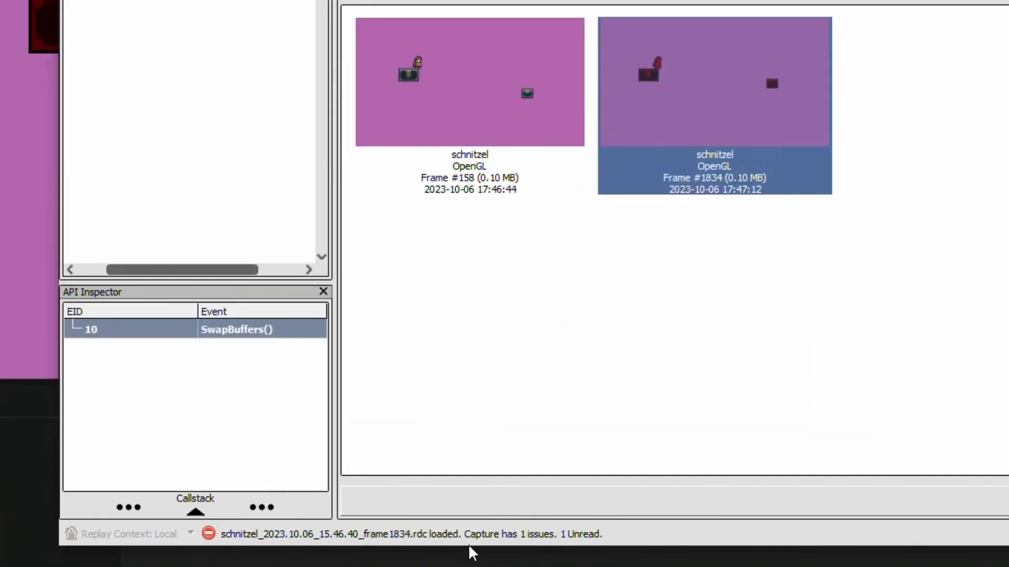
{"action": "left_click", "coordinate": [896, 121]}
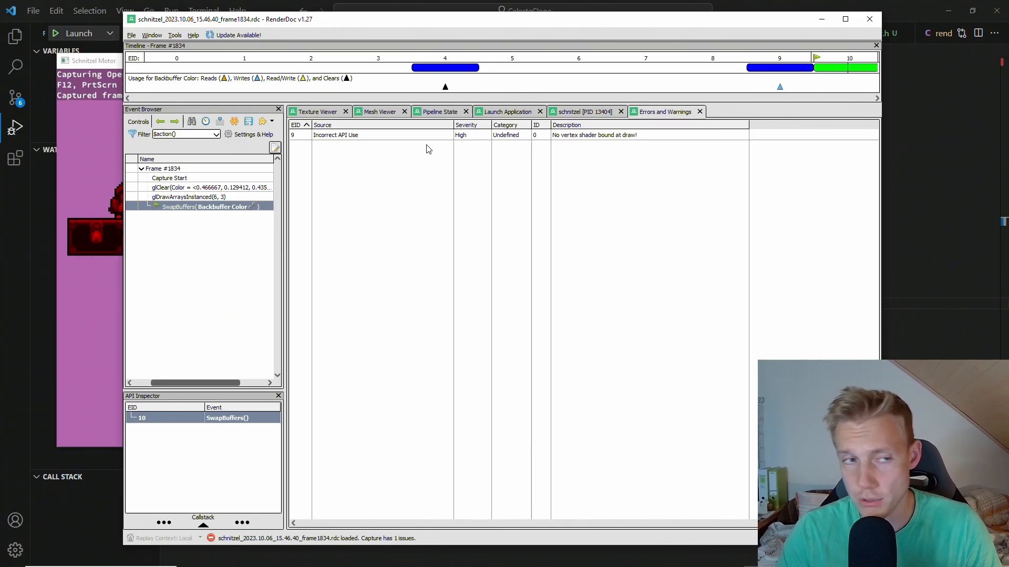
{"action": "mouse_move", "coordinate": [485, 198]}
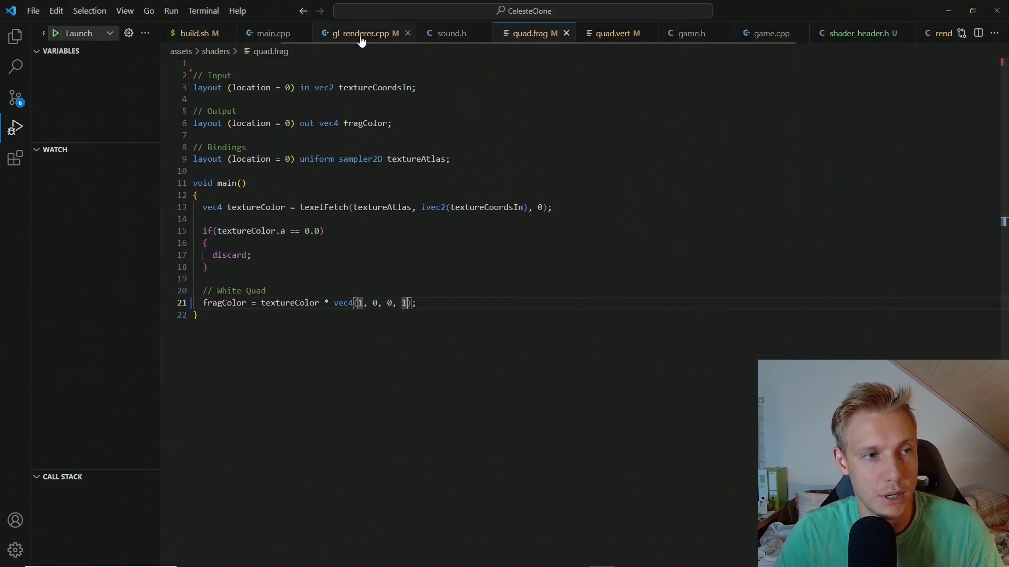
Step: In the hot-reload block, create a new program, check its link status, delete the old one, use it
{"action": "left_click", "coordinate": [361, 32]}
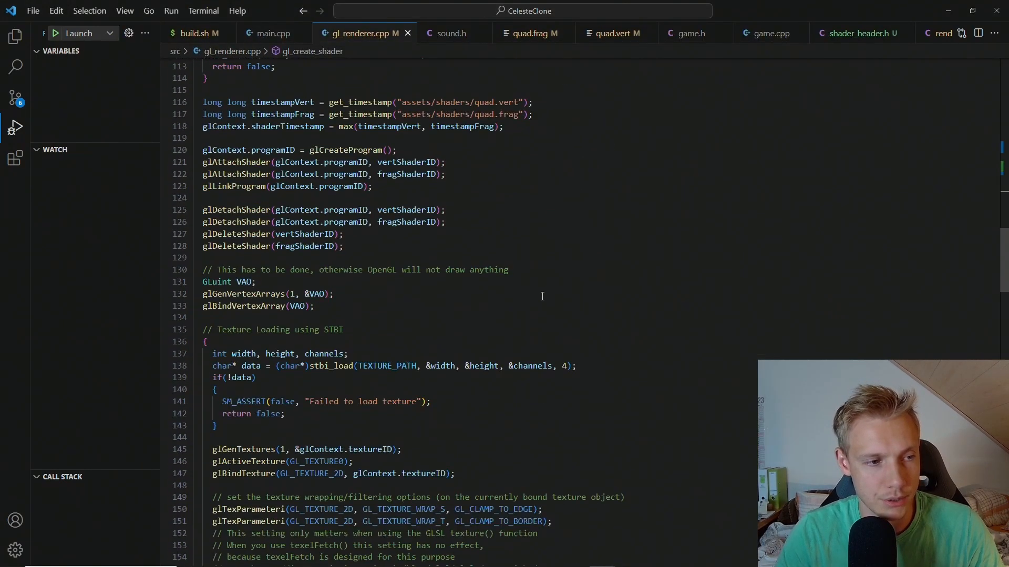
{"action": "scroll", "scroll_direction": "down", "scroll_amount": 3}
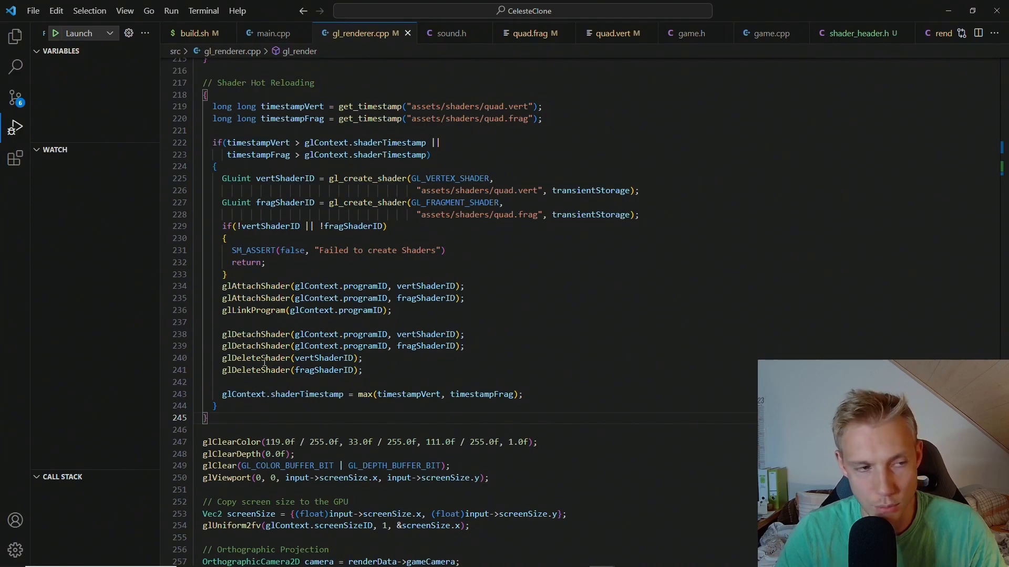
{"action": "left_click", "coordinate": [231, 273]}
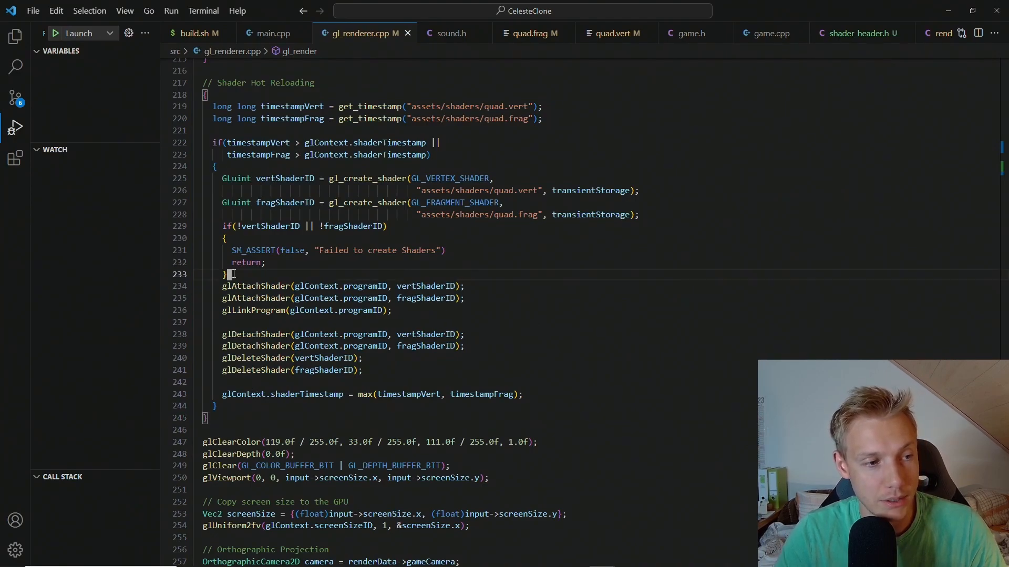
{"action": "mouse_move", "coordinate": [256, 285]}
{"action": "type", "text": "GLuint programID = glCreateProgram();"}
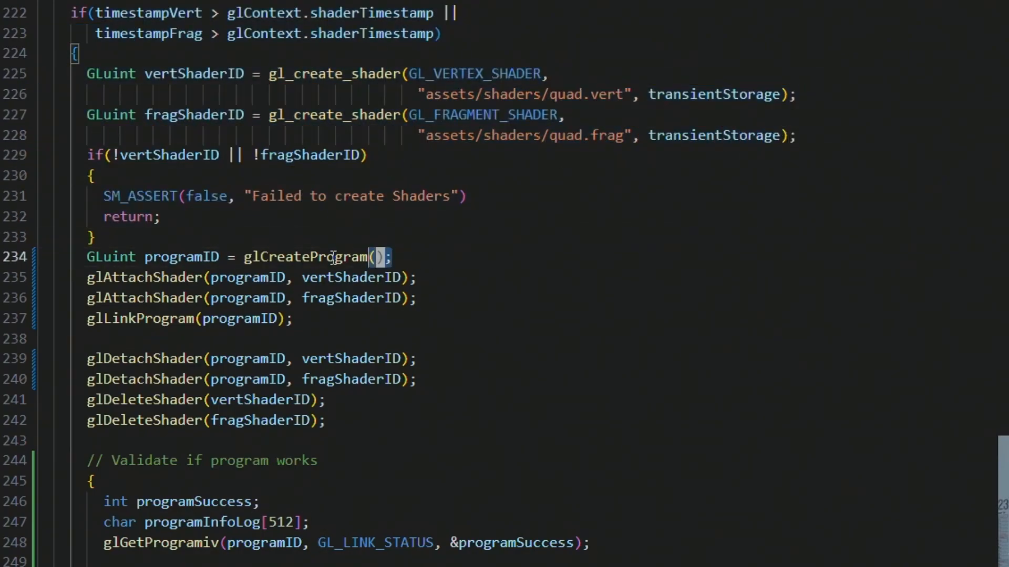
{"action": "triple_click", "coordinate": [238, 257]}
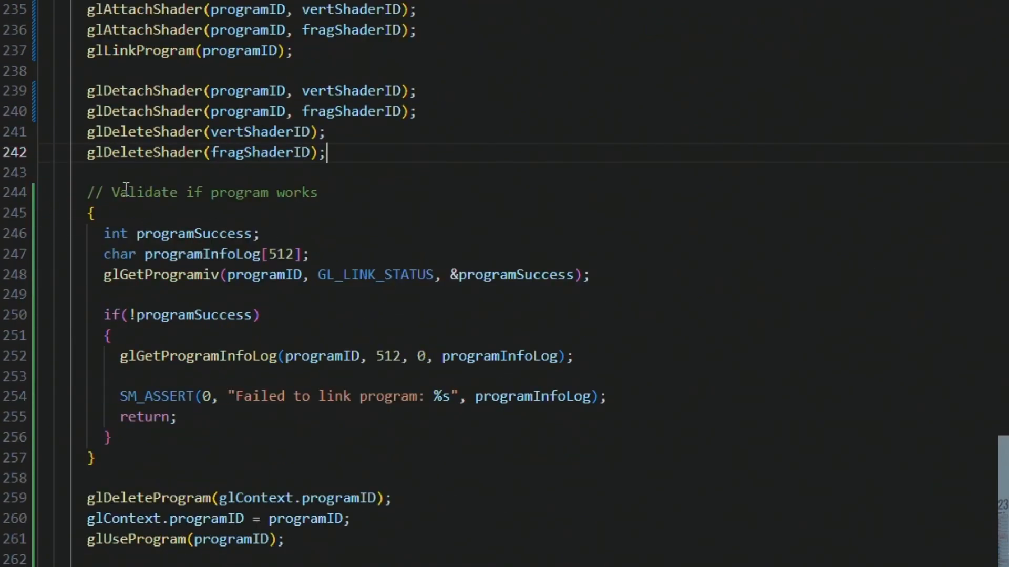
{"action": "double_click", "coordinate": [144, 417]}
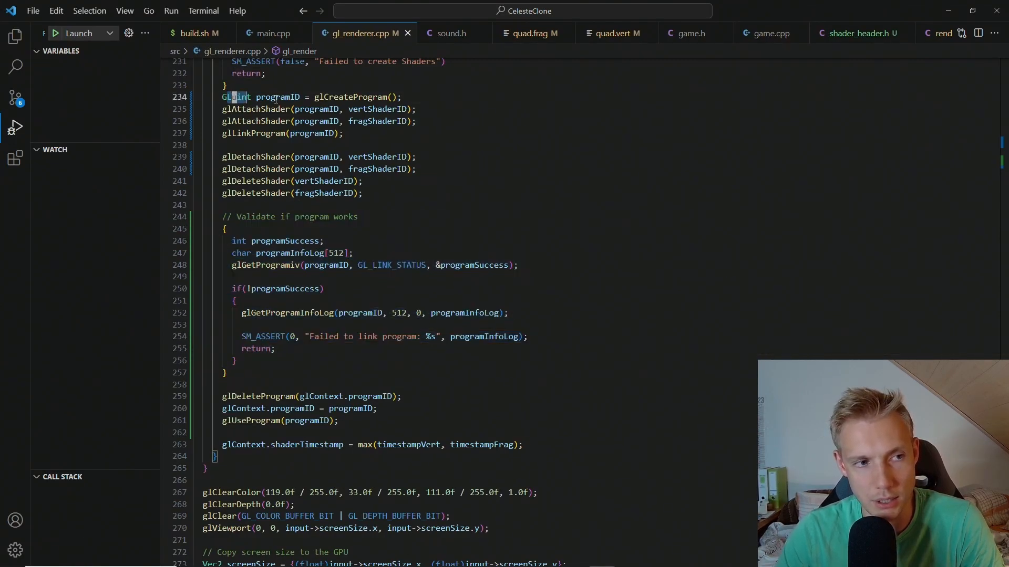
{"action": "left_click", "coordinate": [223, 373]}
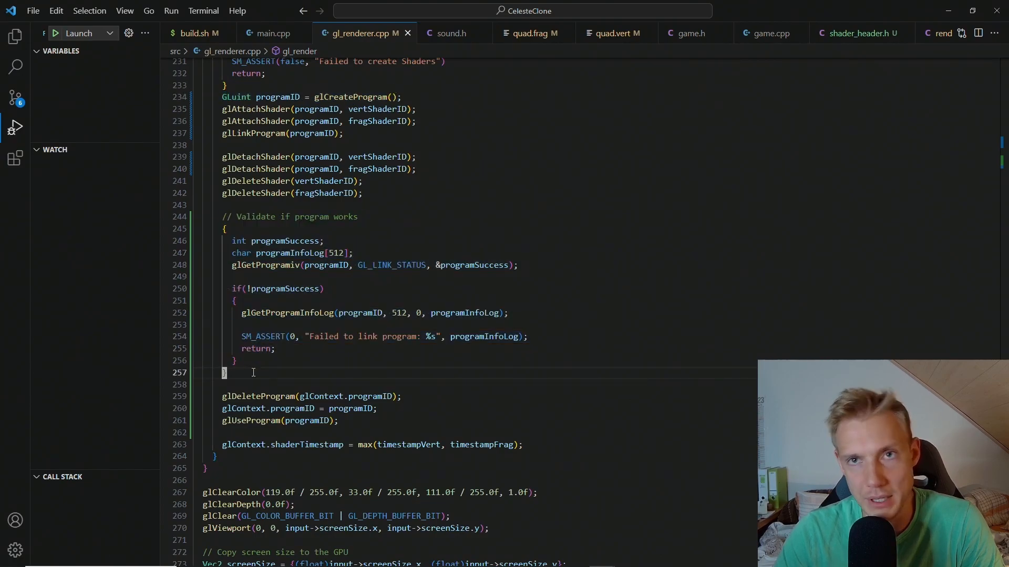
{"action": "key", "text": "Alt+Tab"}
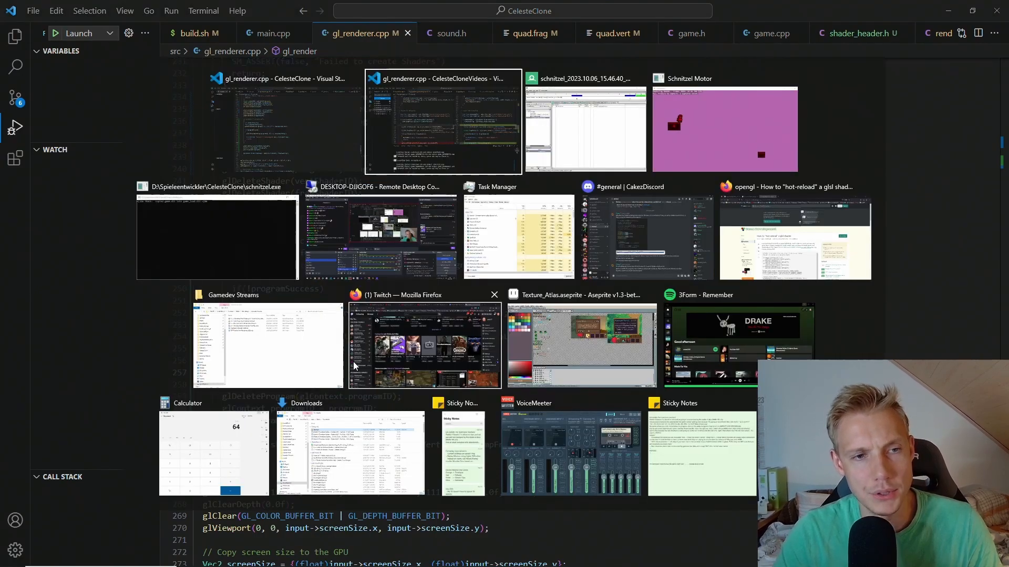
{"action": "left_click", "coordinate": [584, 128]}
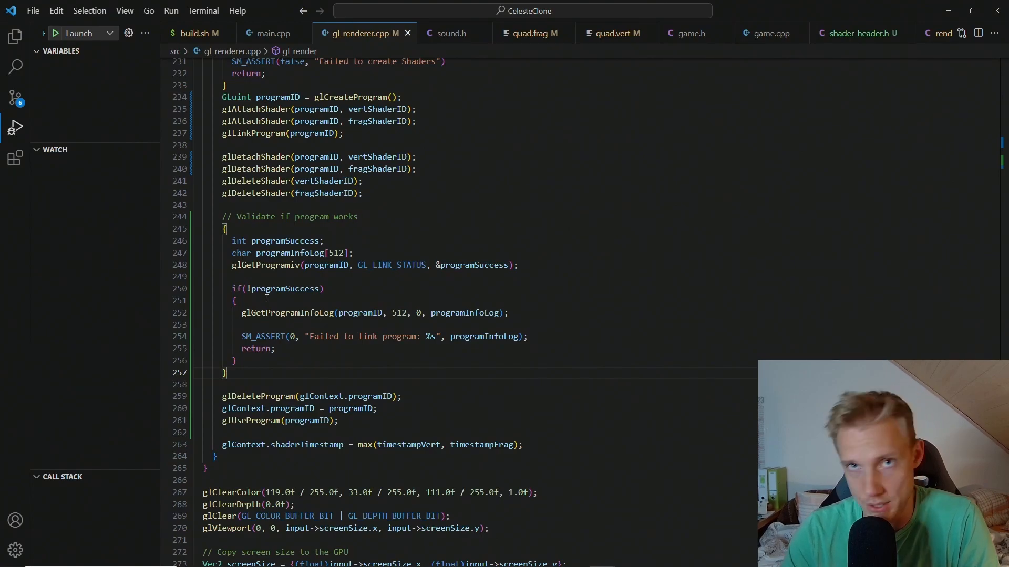
{"action": "scroll", "scroll_direction": "down", "scroll_amount": 3}
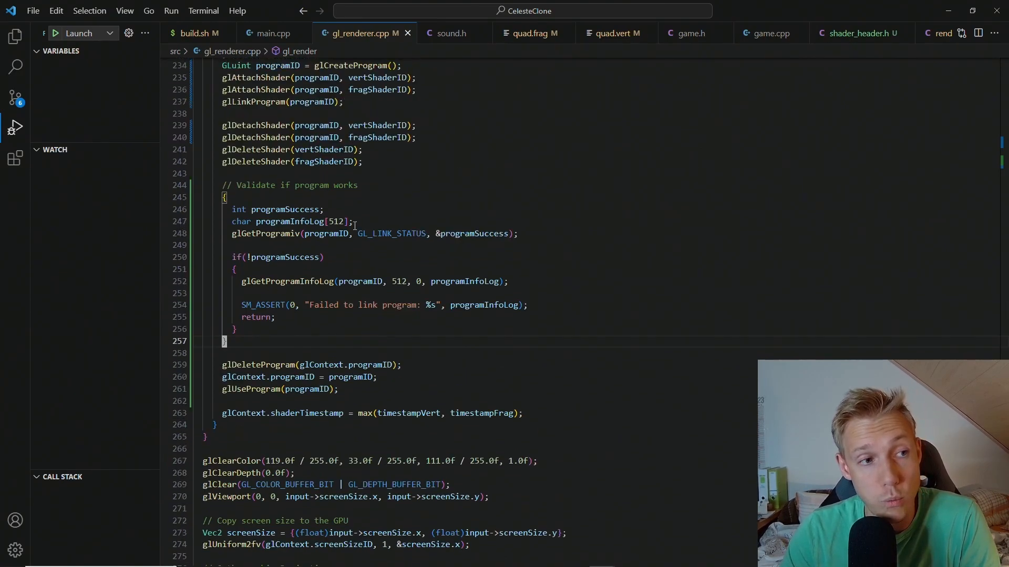
{"action": "scroll", "scroll_direction": "up", "scroll_amount": 3}
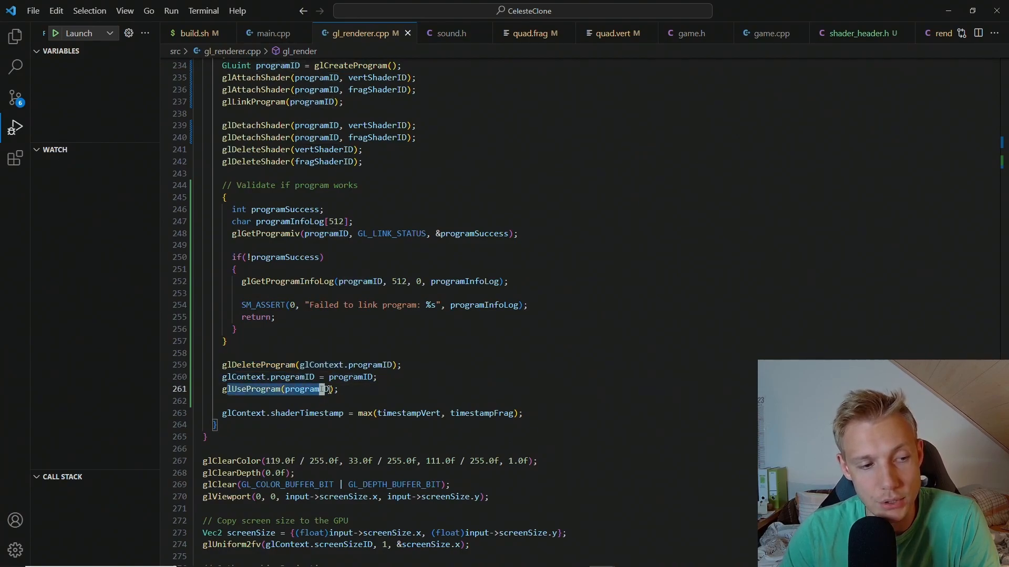
{"action": "key", "text": "alt+tab"}
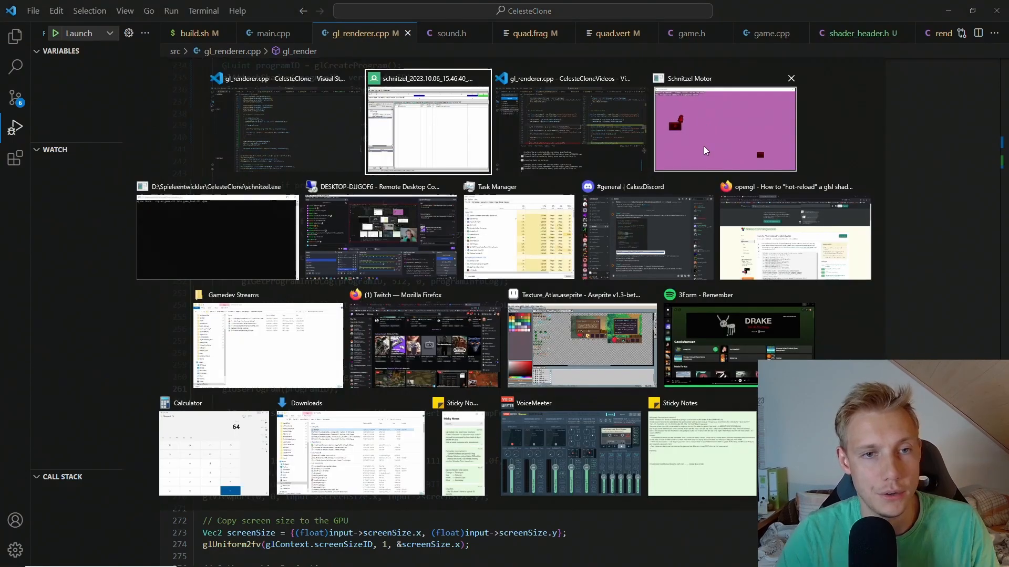
Step: Switch to RenderDoc and relaunch schnitzel.exe with frame capturing attached
{"action": "left_click", "coordinate": [427, 122]}
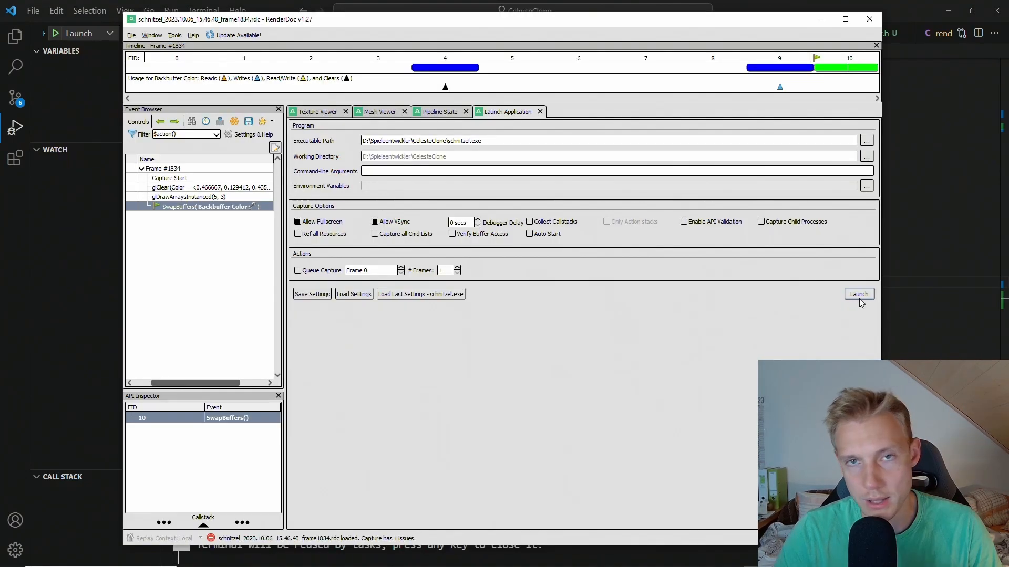
{"action": "left_click", "coordinate": [858, 294]}
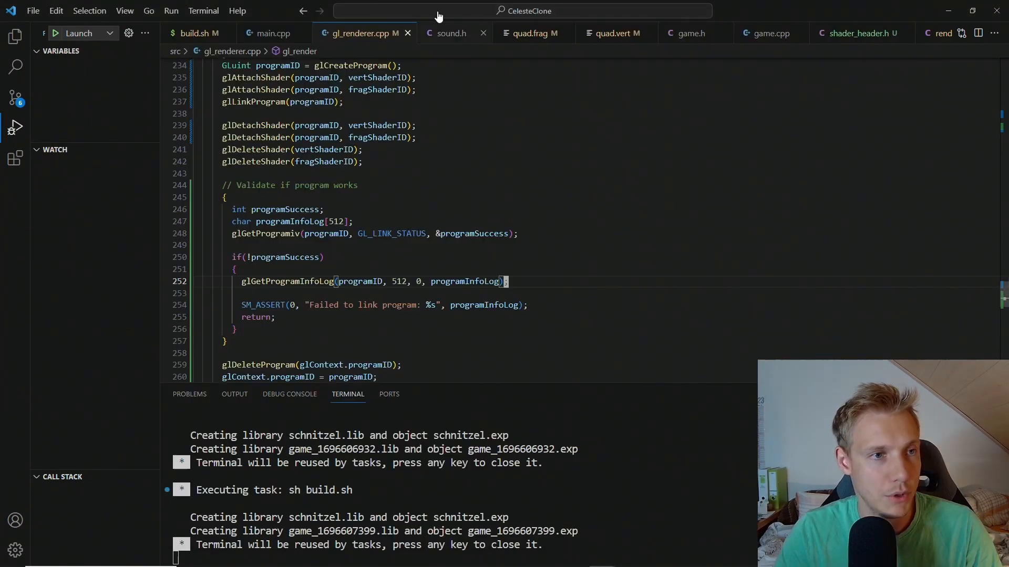
Step: Bring up quad.frag and place the cursor in the vec4 tint on line 21
{"action": "left_click", "coordinate": [531, 33]}
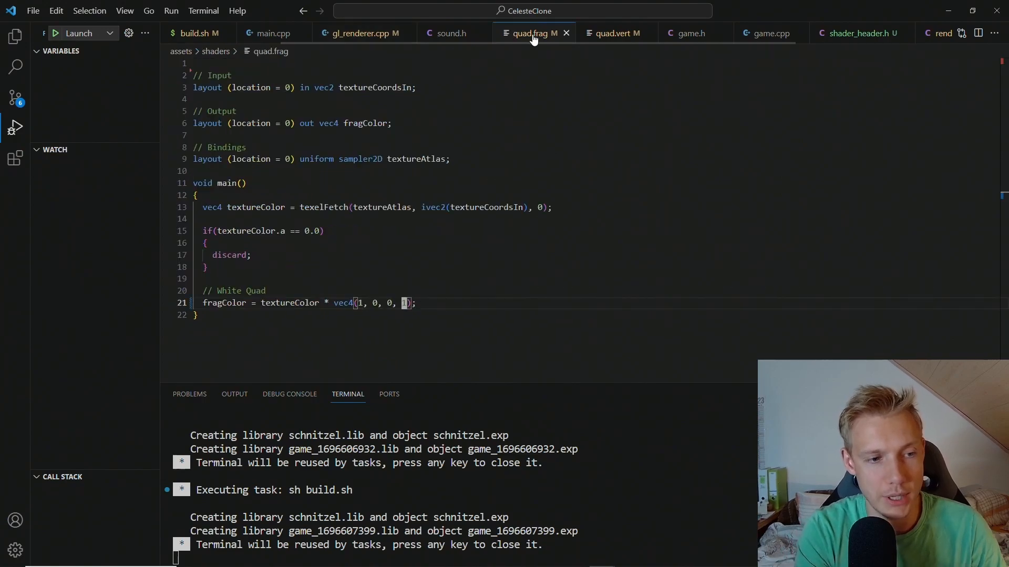
{"action": "left_click", "coordinate": [78, 33]}
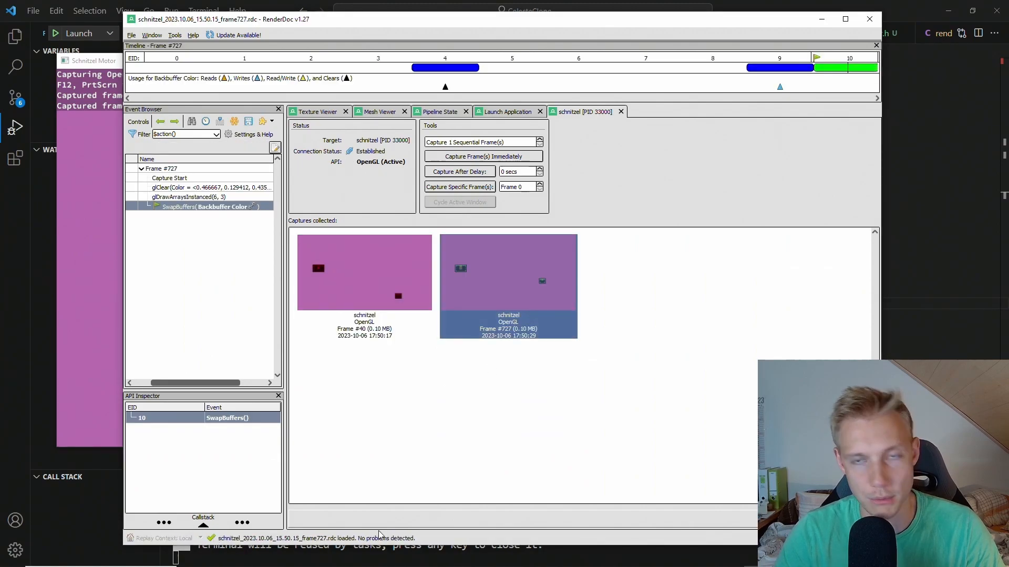
{"action": "mouse_move", "coordinate": [495, 501]}
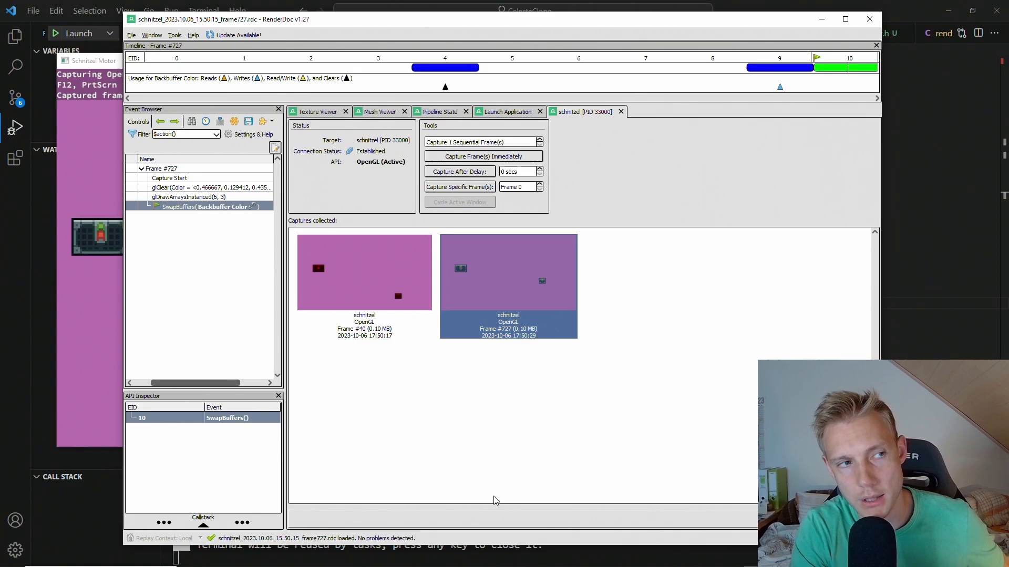
{"action": "mouse_move", "coordinate": [450, 388]}
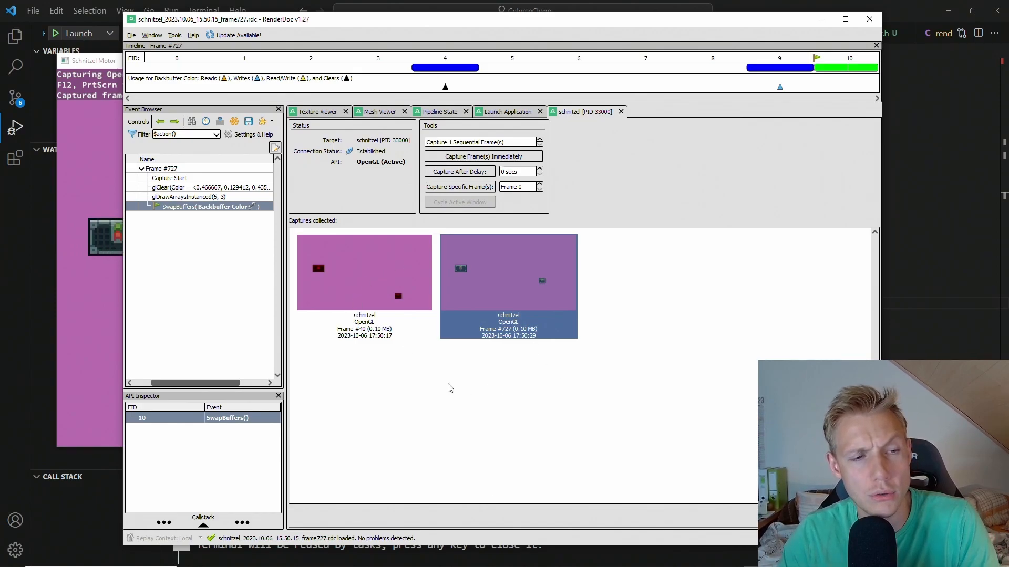
{"action": "mouse_move", "coordinate": [547, 296]}
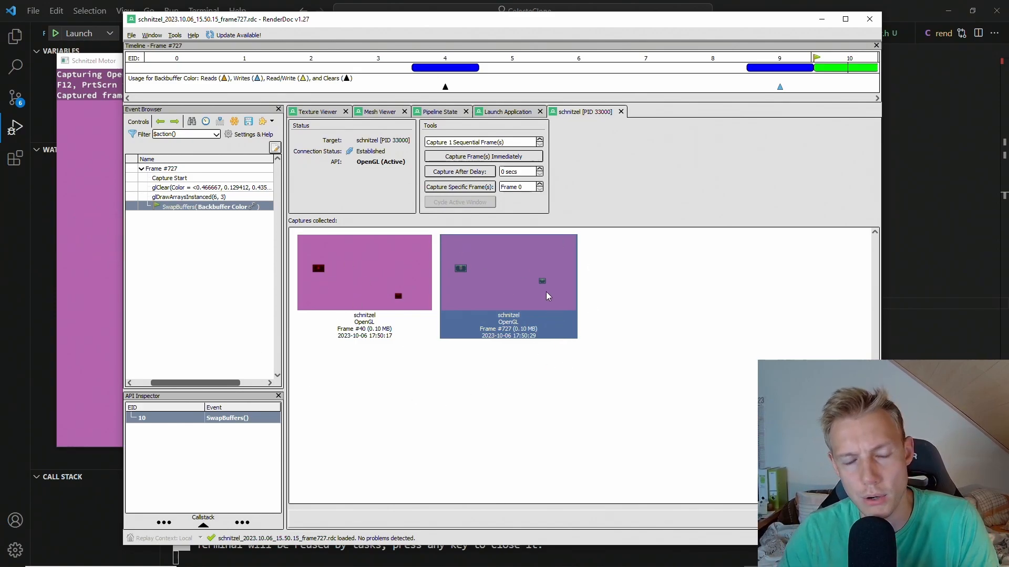